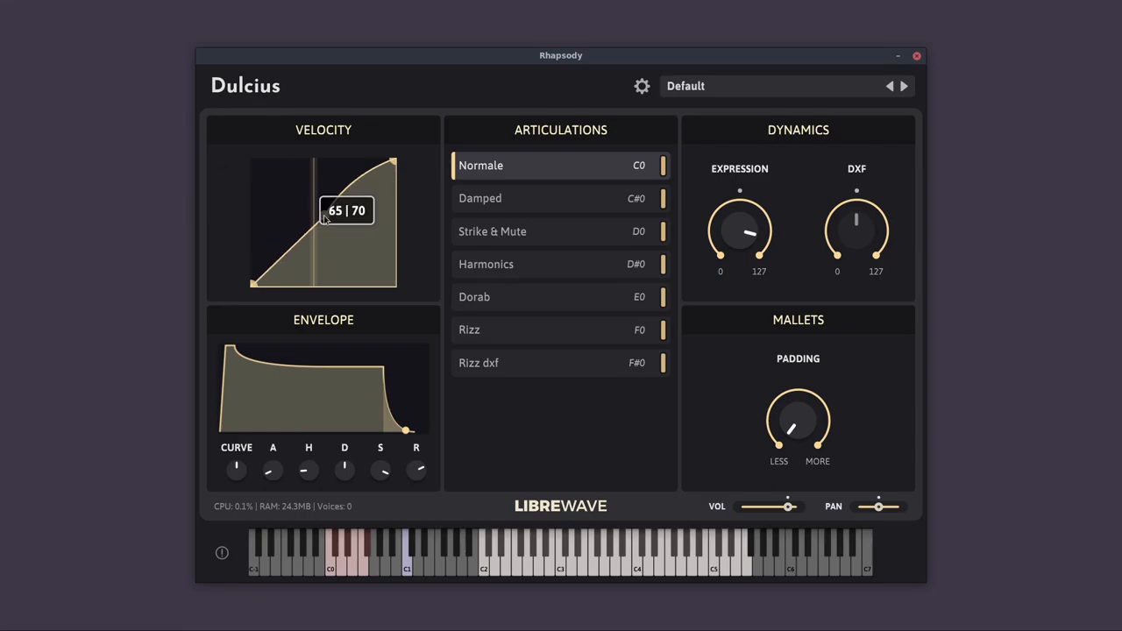
# Reshape the velocity curve: full level, convex bow, extra points, then a straight linear ramp
pyautogui.moveTo(316, 217); pyautogui.dragTo(304, 245)
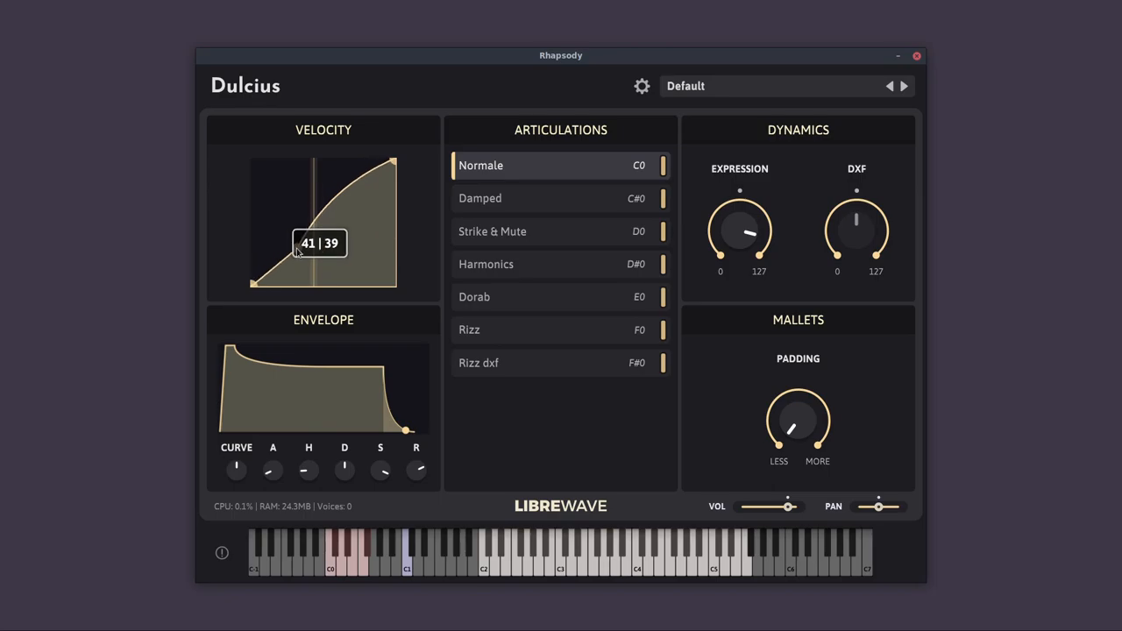
pyautogui.moveTo(317, 242); pyautogui.dragTo(299, 248)
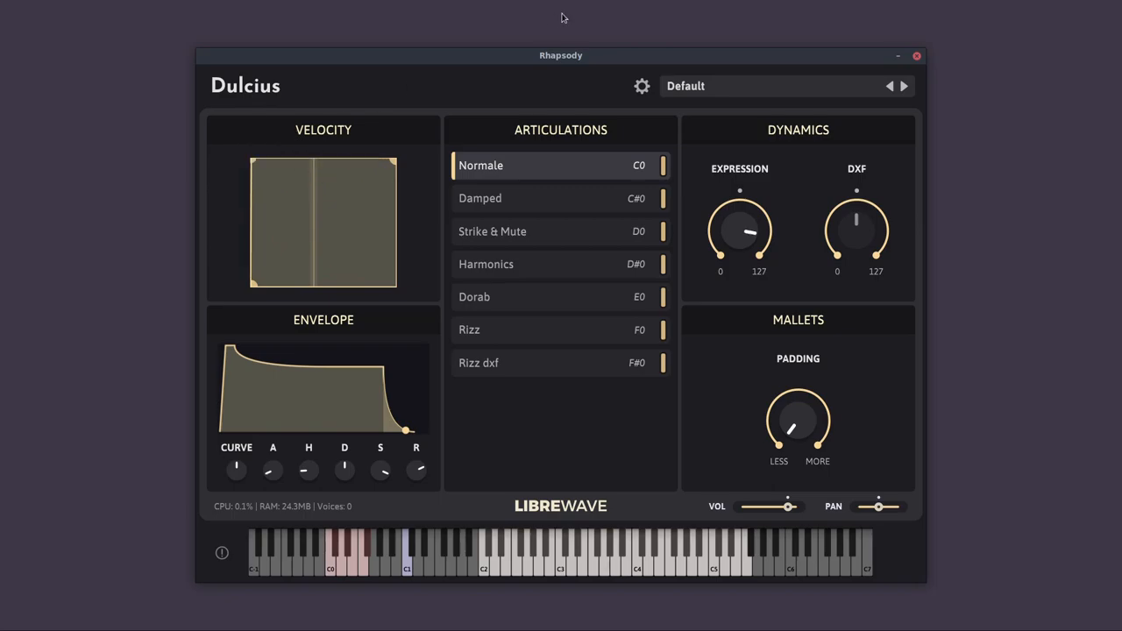
pyautogui.moveTo(395, 165); pyautogui.dragTo(403, 259)
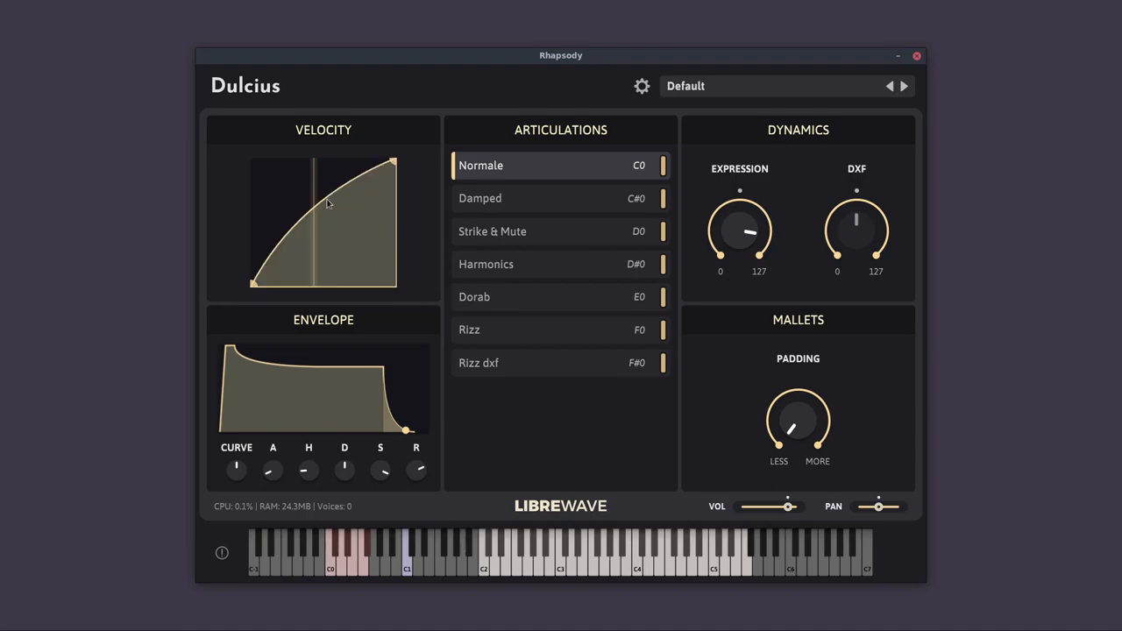
pyautogui.moveTo(329, 203); pyautogui.dragTo(366, 220)
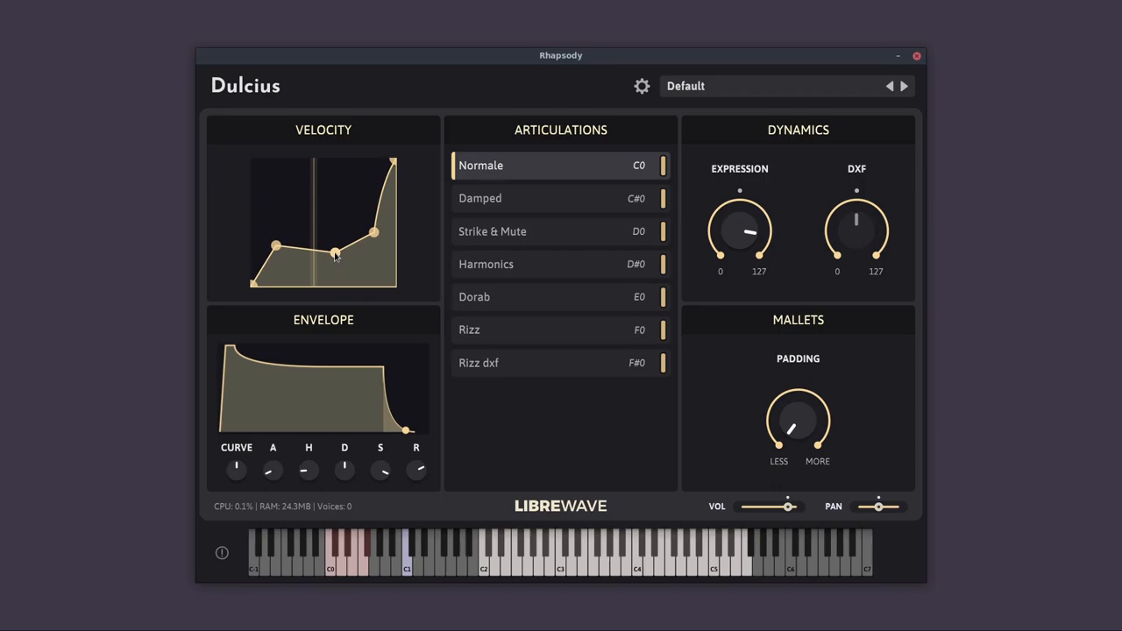
pyautogui.moveTo(336, 253); pyautogui.dragTo(336, 232)
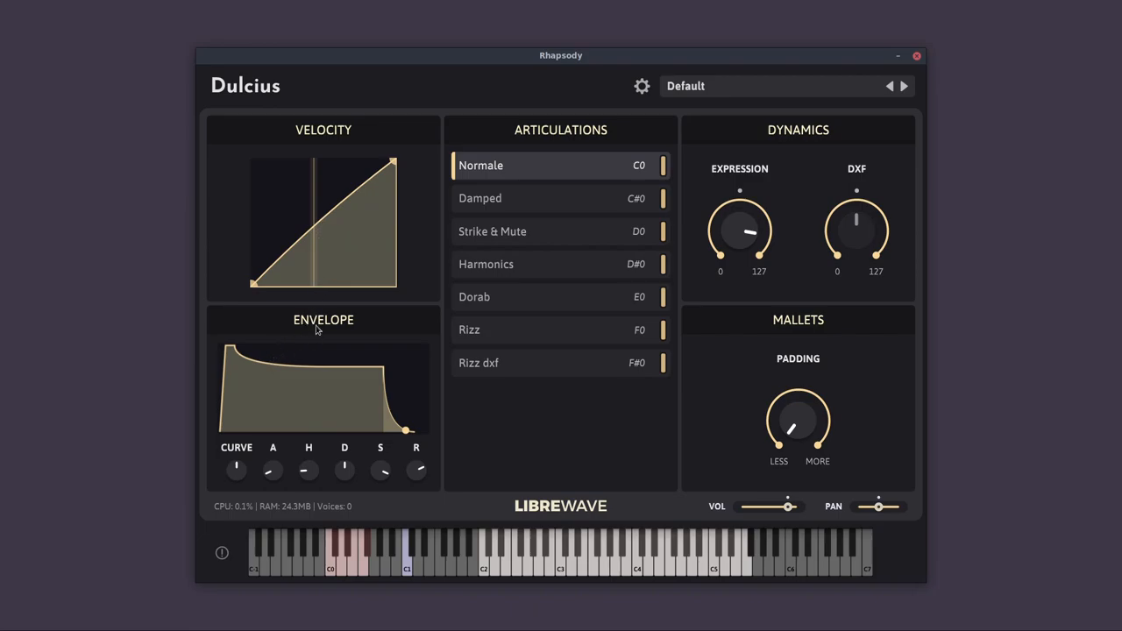
pyautogui.moveTo(282, 446)
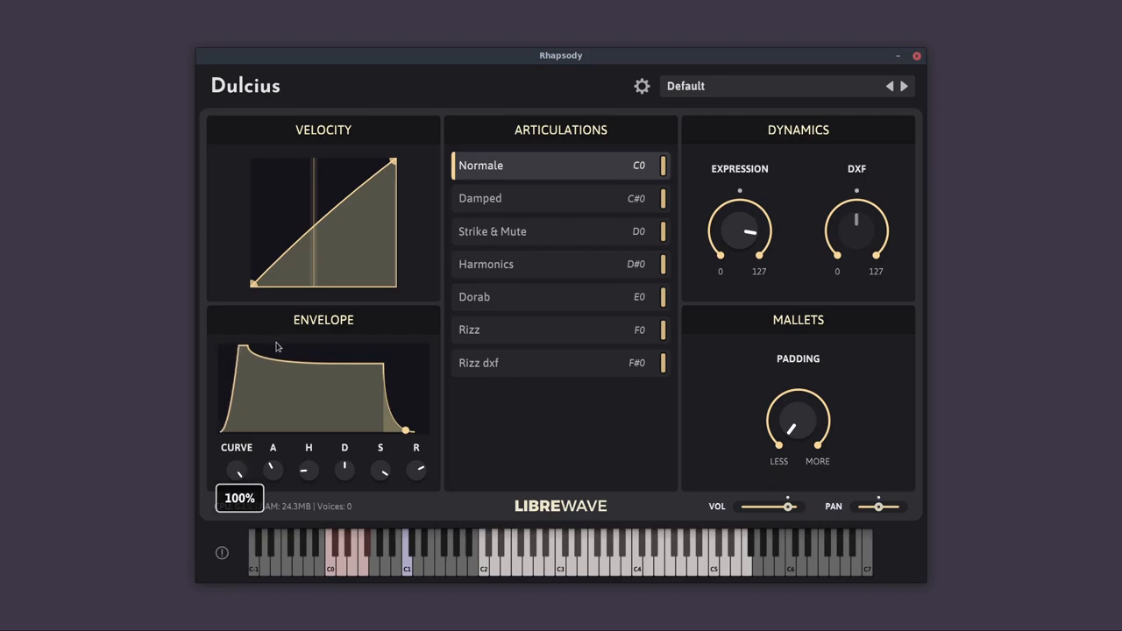
# Bend the Envelope CURVE knob up to 100%
pyautogui.moveTo(237, 471); pyautogui.dragTo(237, 474)
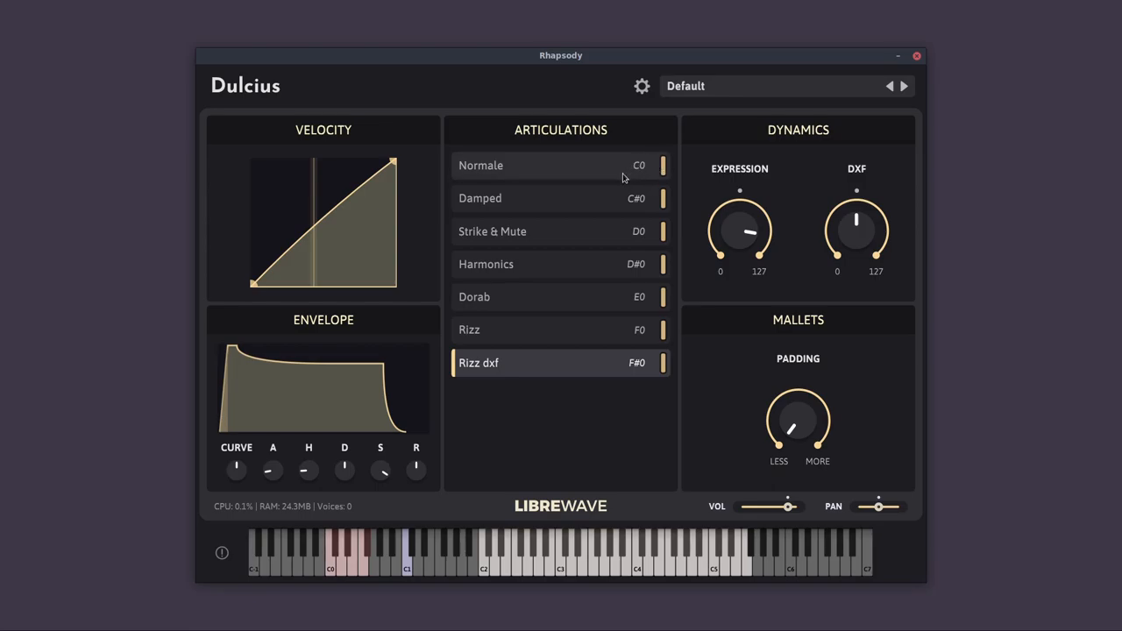
# Cycle through Damped, Strike & Mute, Rizz, Rizz dxf and Dorab, ending on Normale
pyautogui.click(544, 165)
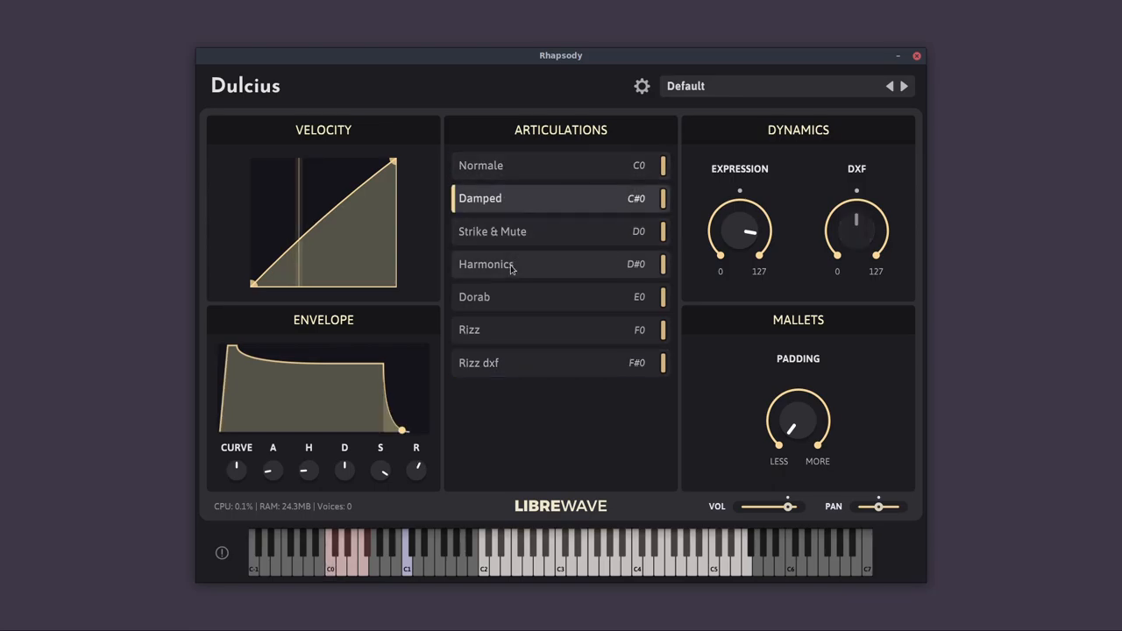
pyautogui.moveTo(349, 473)
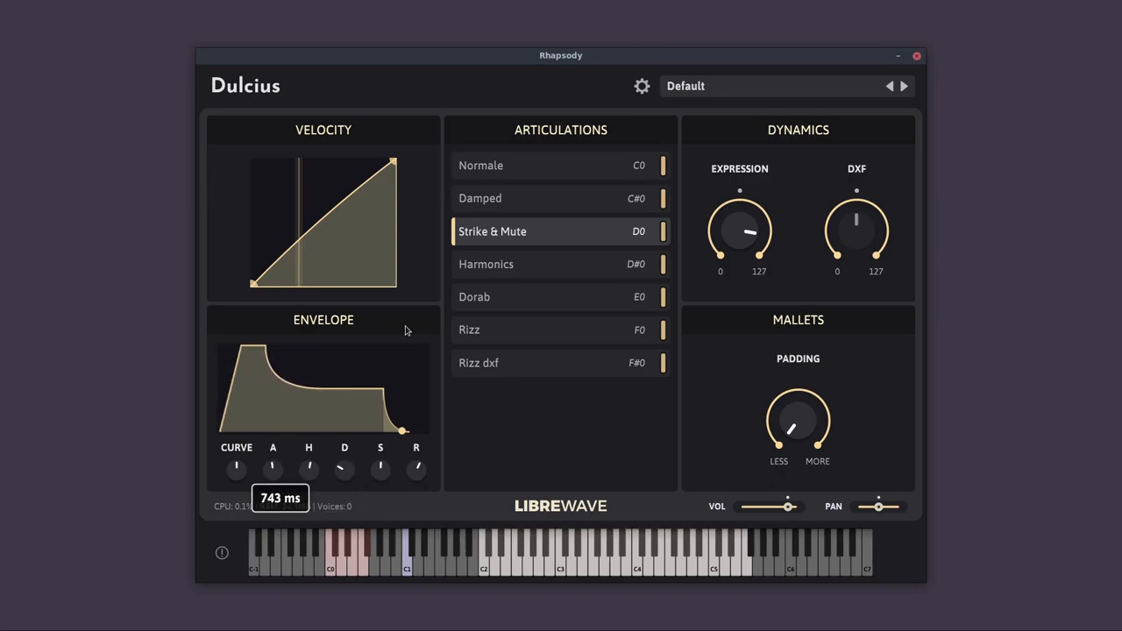
pyautogui.click(474, 297)
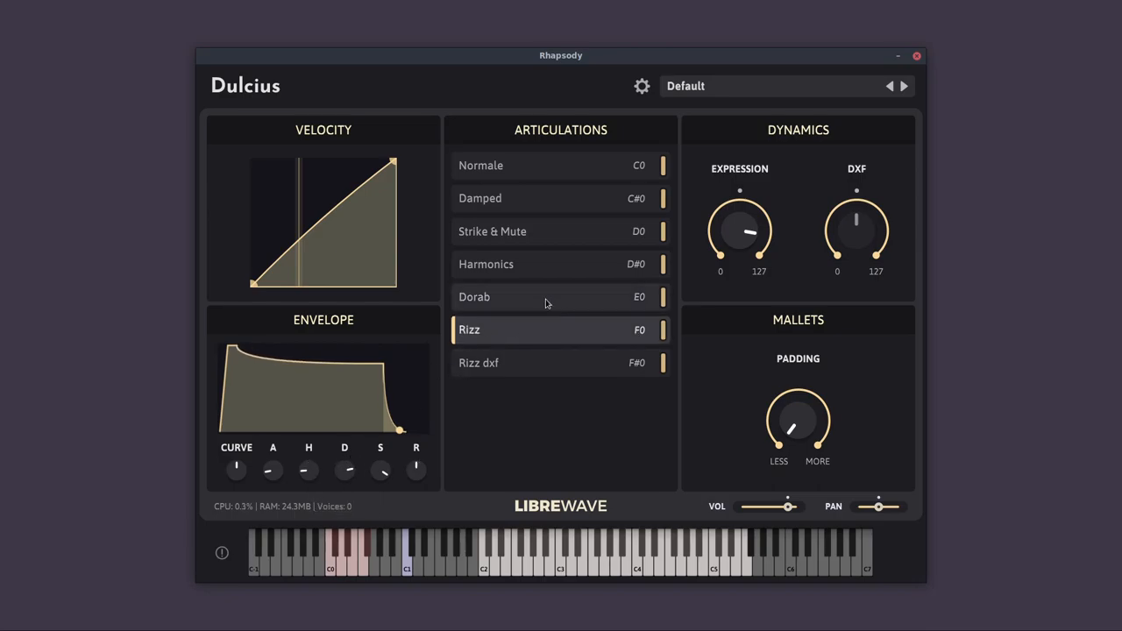
pyautogui.click(561, 362)
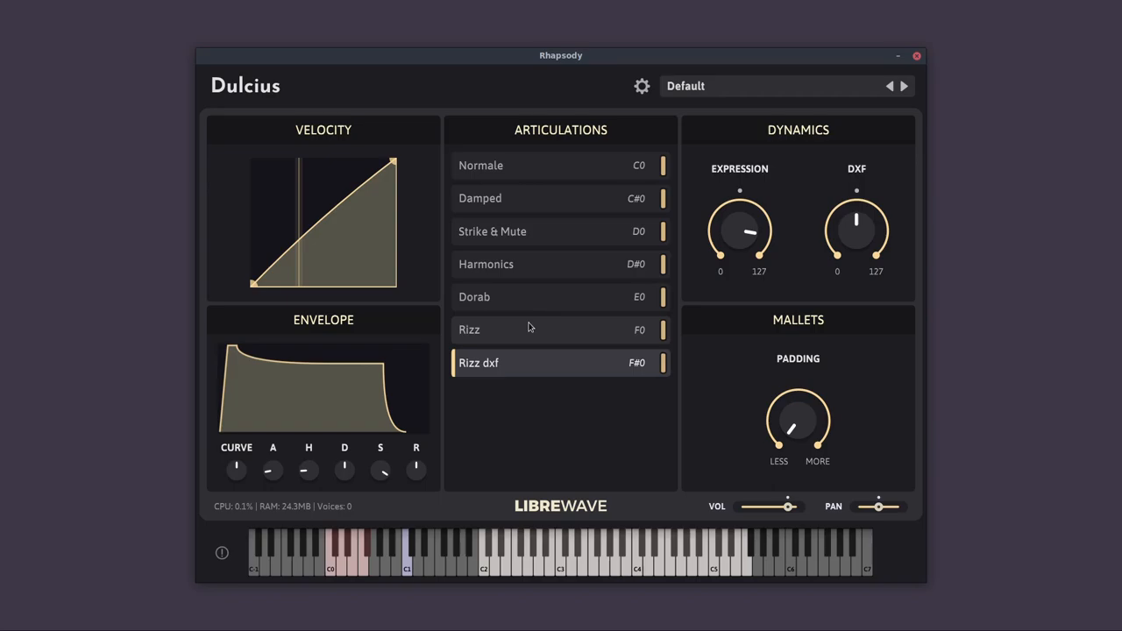
pyautogui.click(500, 297)
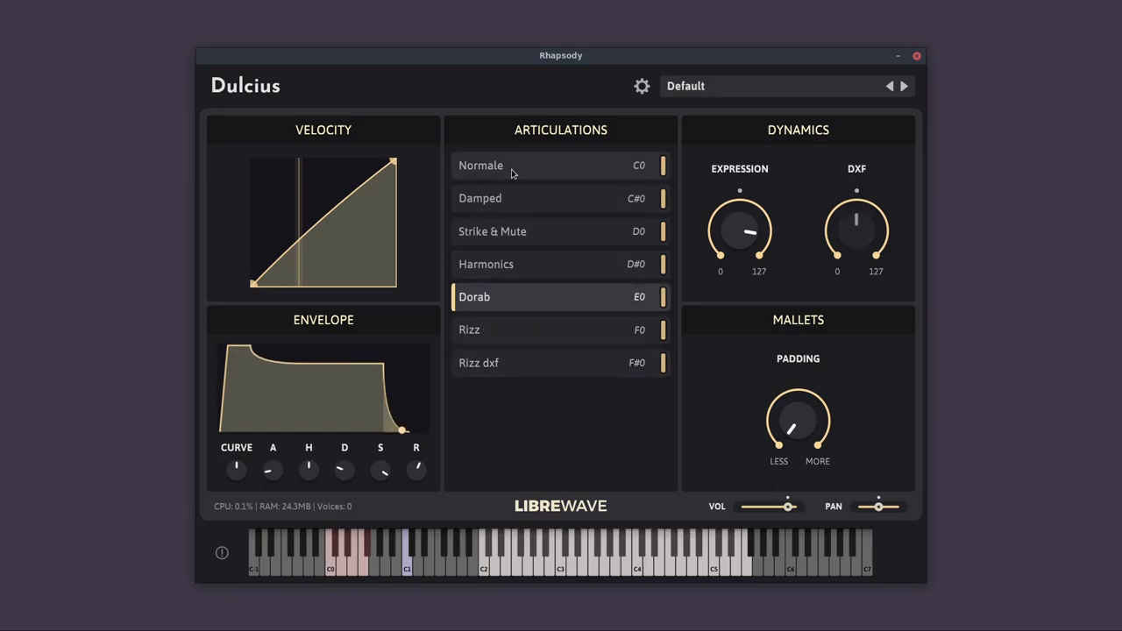
pyautogui.click(480, 165)
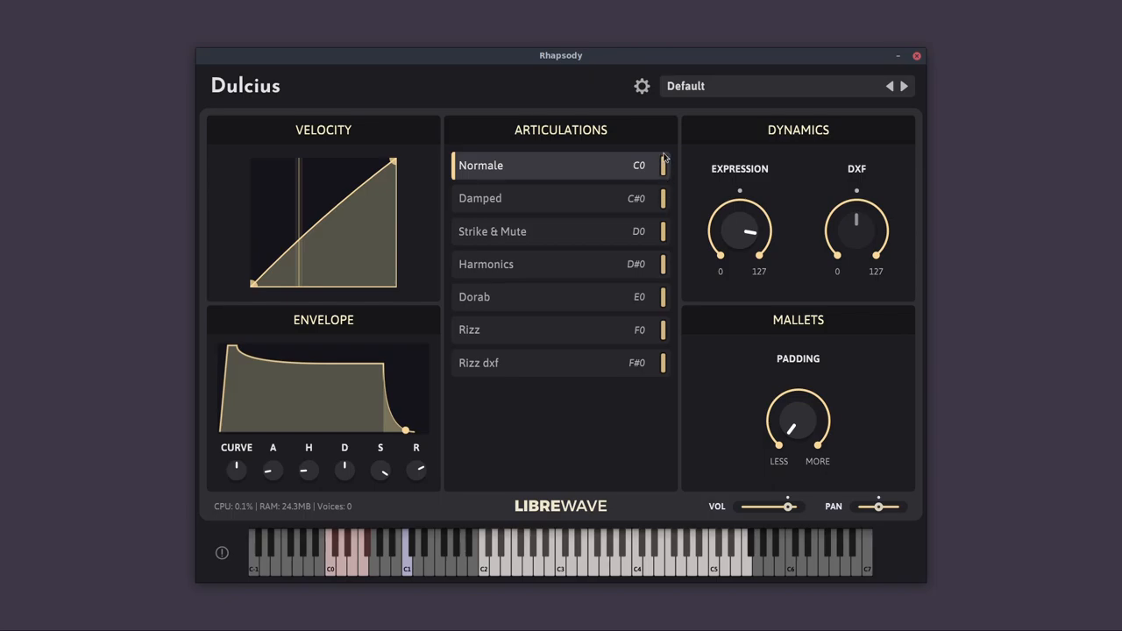
pyautogui.moveTo(587, 199)
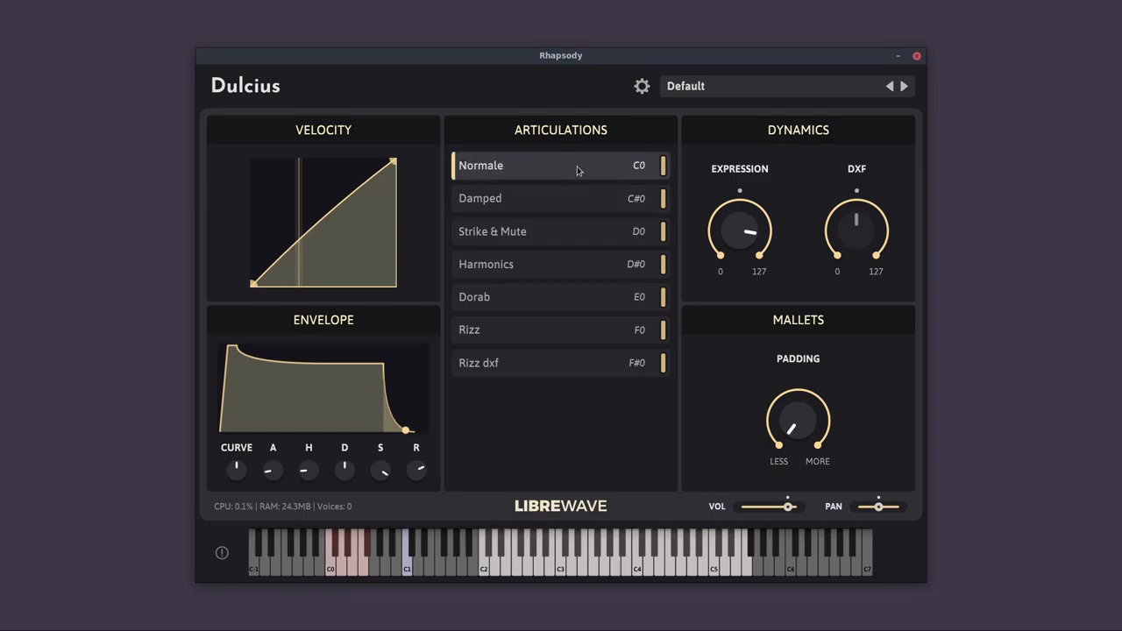
pyautogui.moveTo(548, 180)
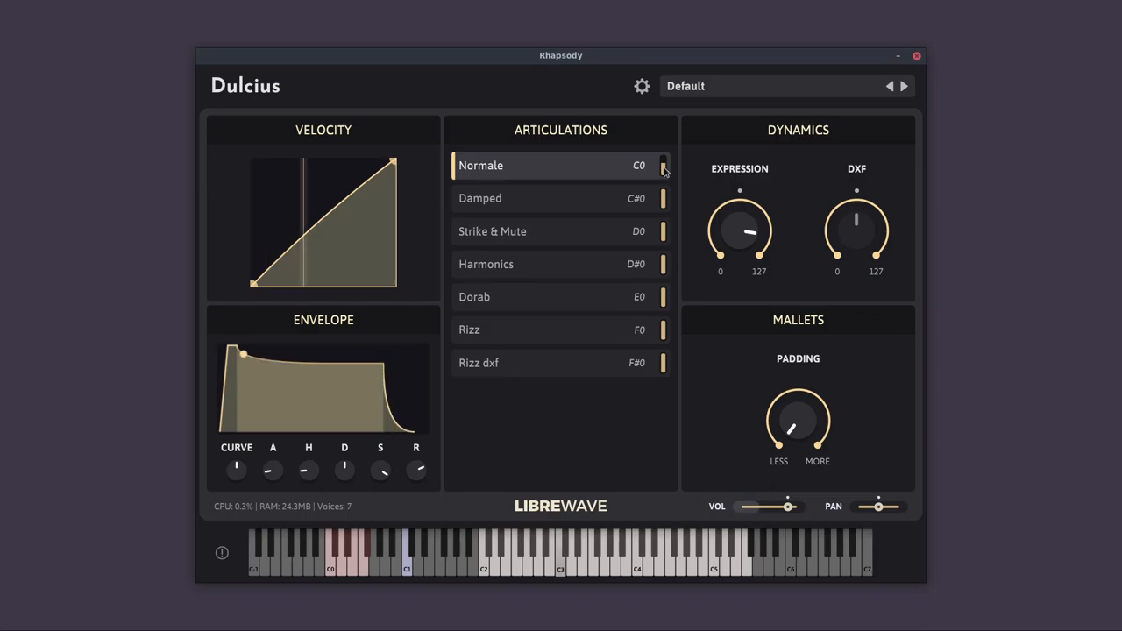
# Compare Damped against Normale, keep Normale, and lower Expression to about halfway
pyautogui.click(544, 198)
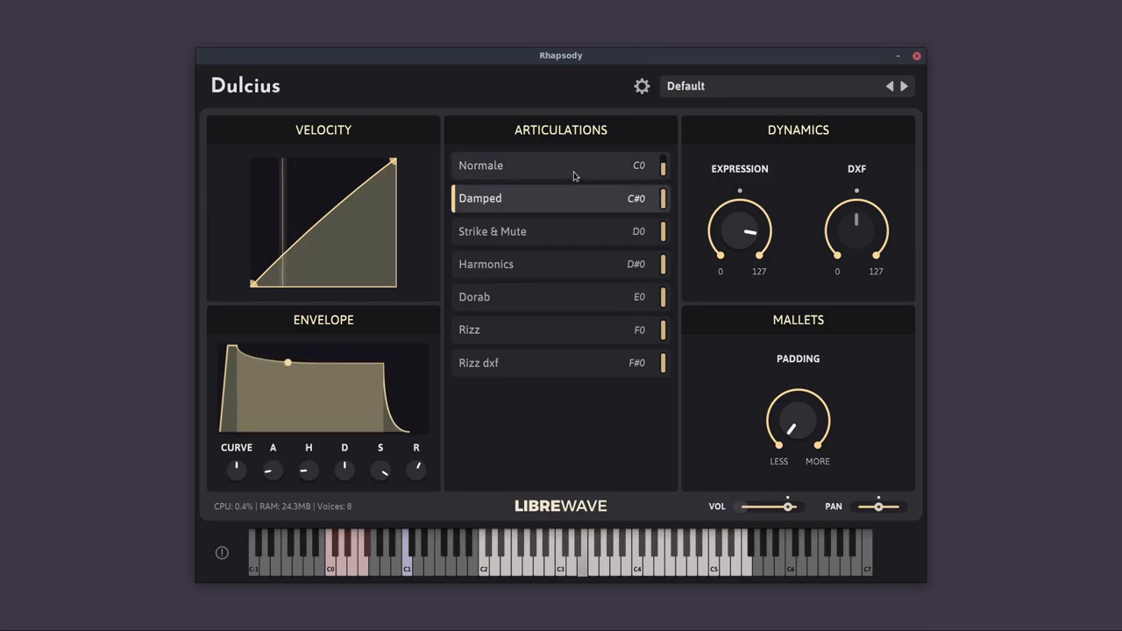
pyautogui.click(480, 165)
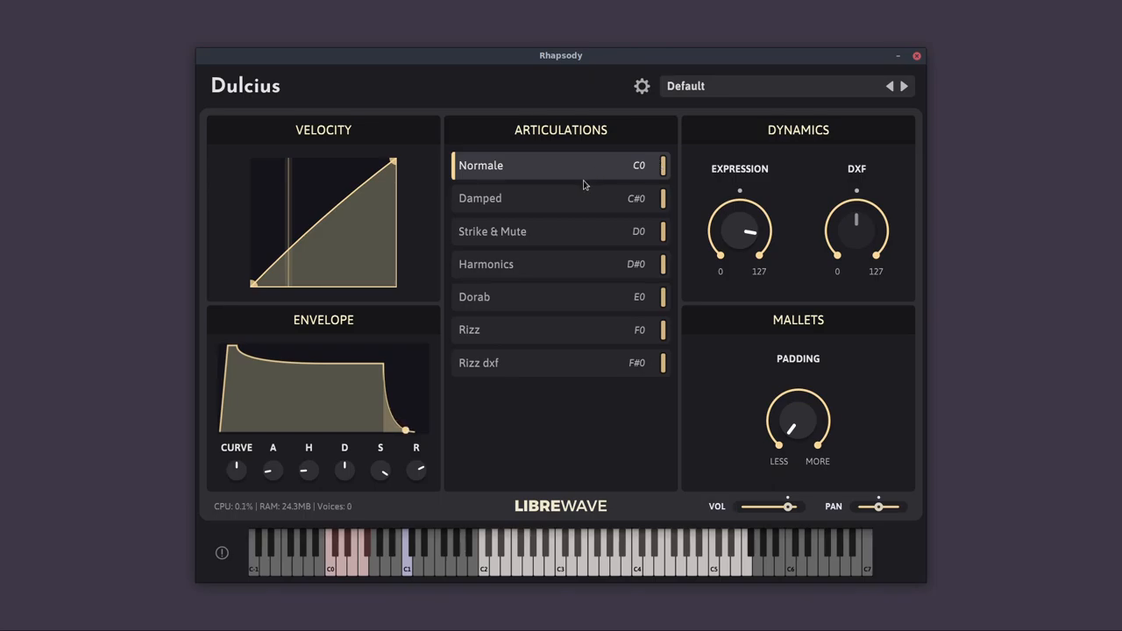
pyautogui.moveTo(740, 230); pyautogui.dragTo(743, 219)
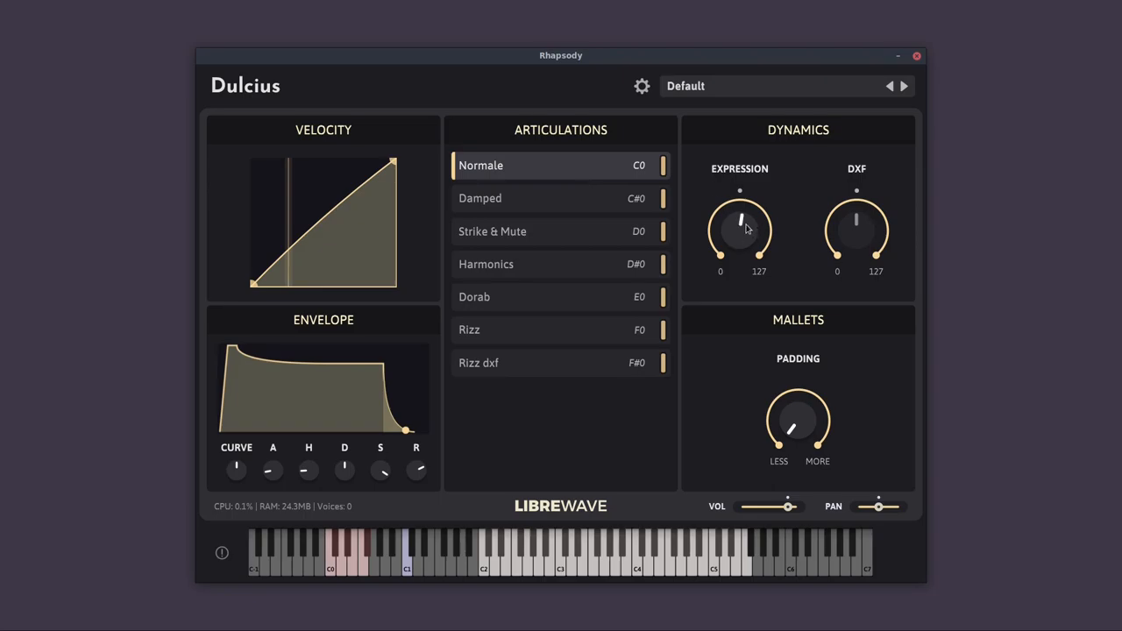
# Turn the Expression knob back up to a high level
pyautogui.moveTo(740, 224); pyautogui.dragTo(740, 263)
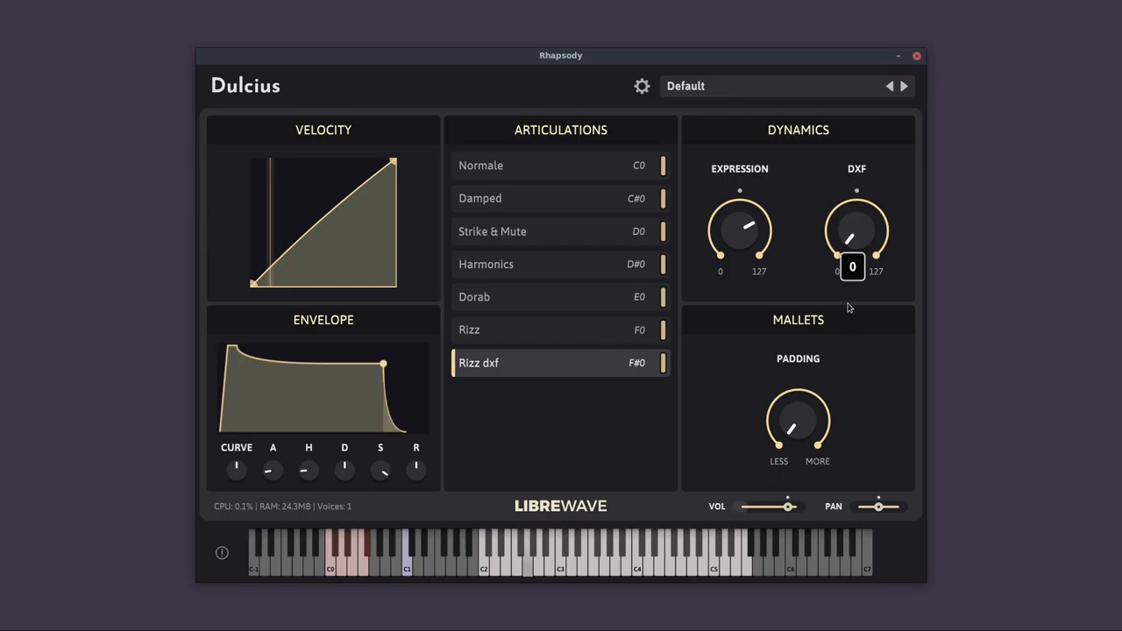
# Sweep DXF down to 0 and back up to 72, then return to Normale
pyautogui.moveTo(856, 236); pyautogui.dragTo(848, 208)
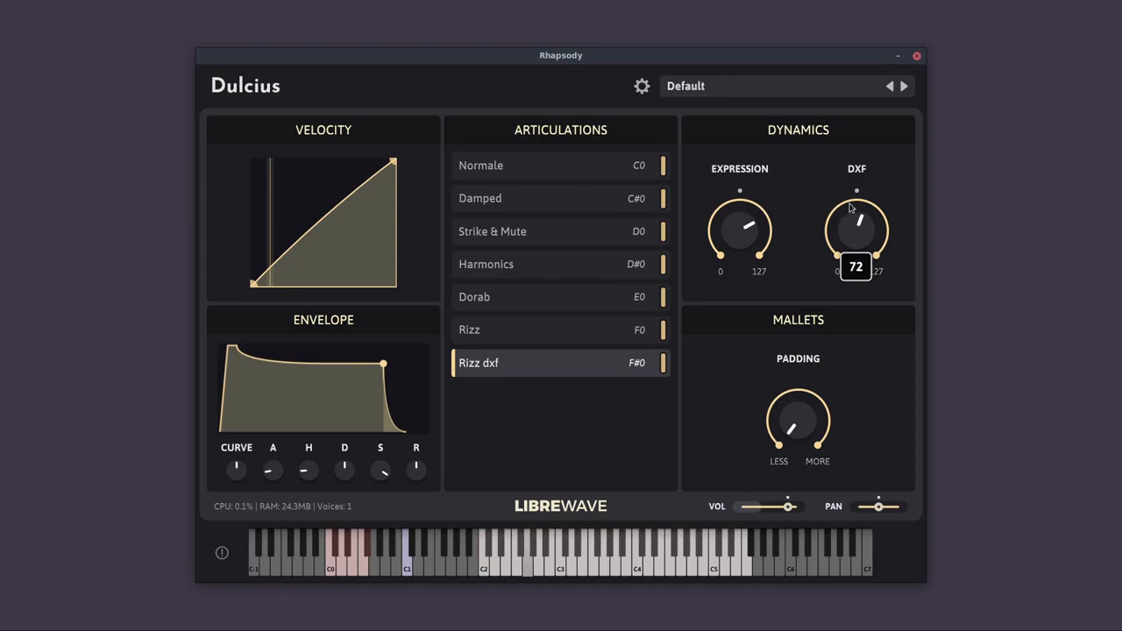
pyautogui.moveTo(856, 228); pyautogui.dragTo(857, 241)
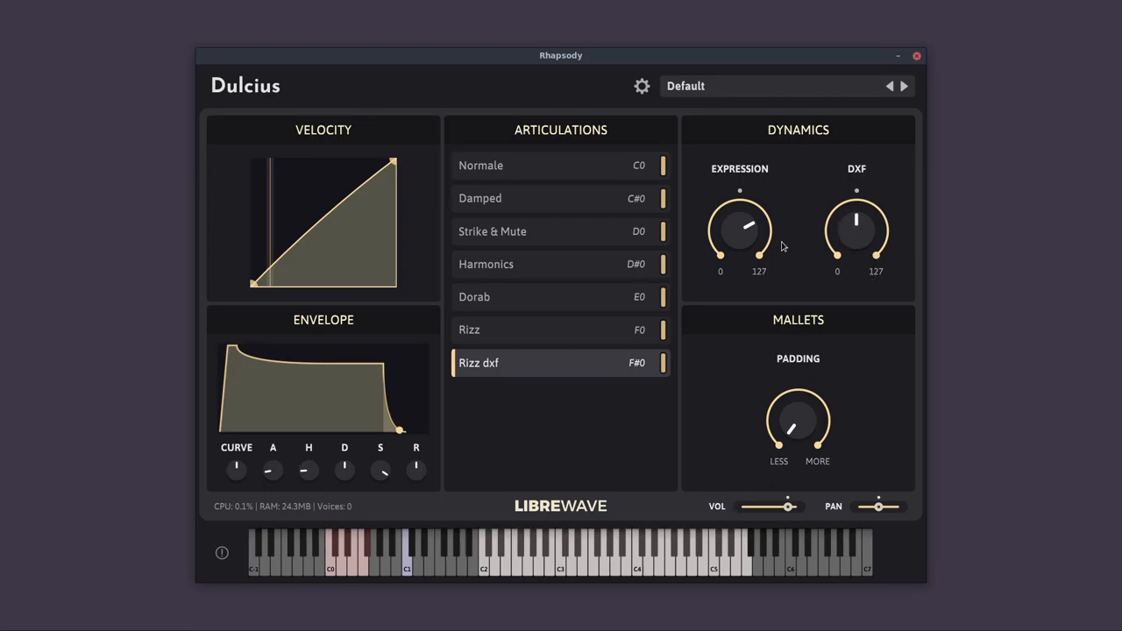
pyautogui.moveTo(585, 364)
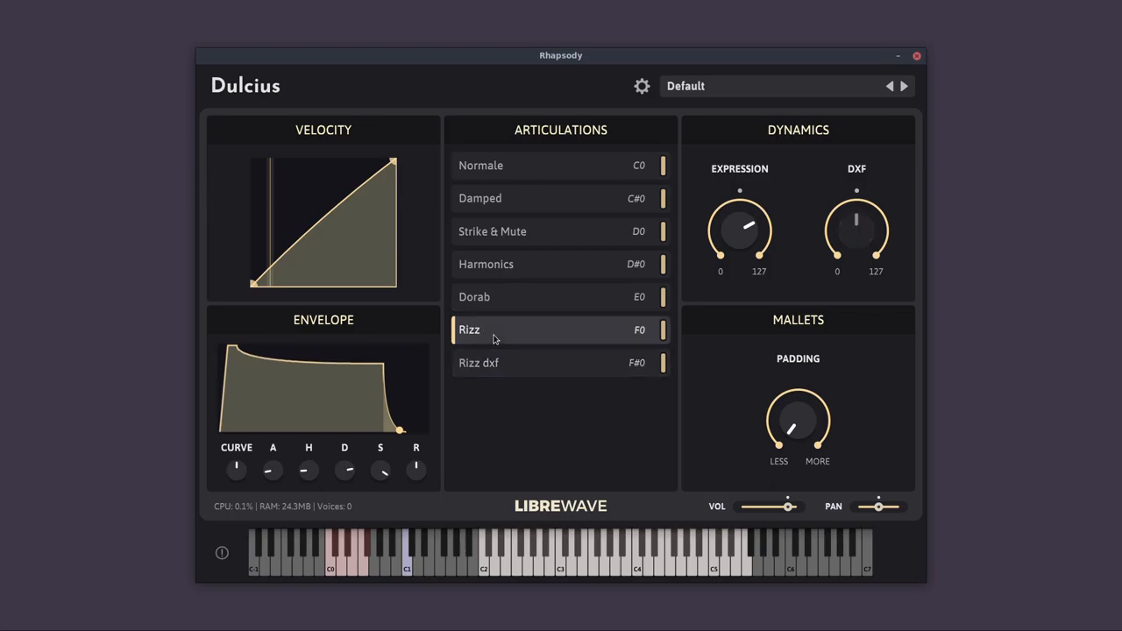
pyautogui.moveTo(489, 338)
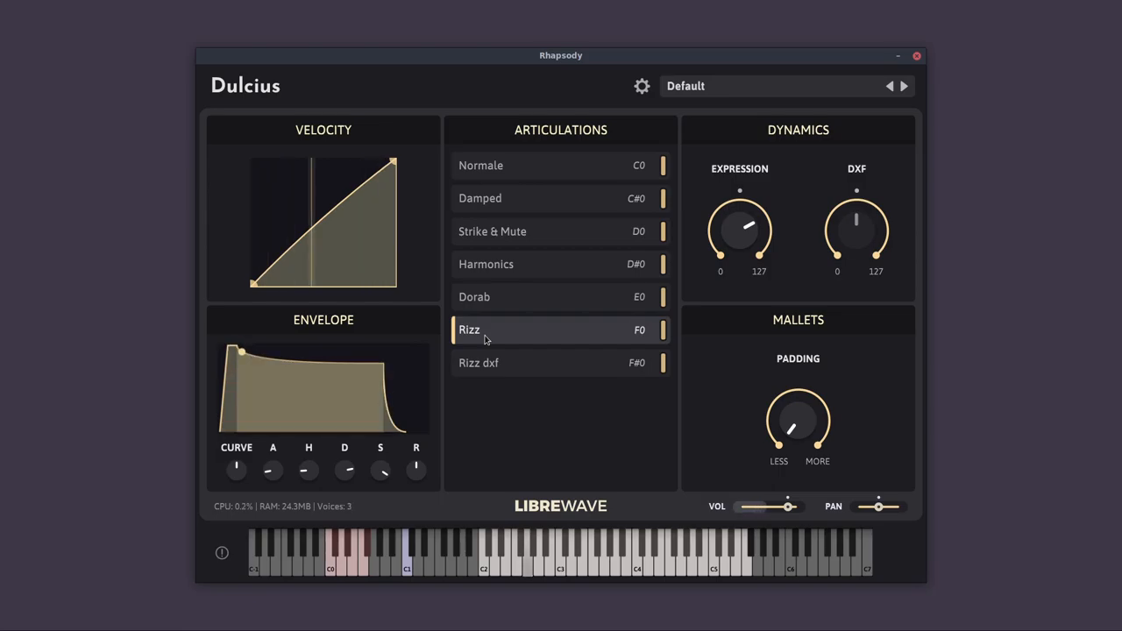
pyautogui.click(556, 166)
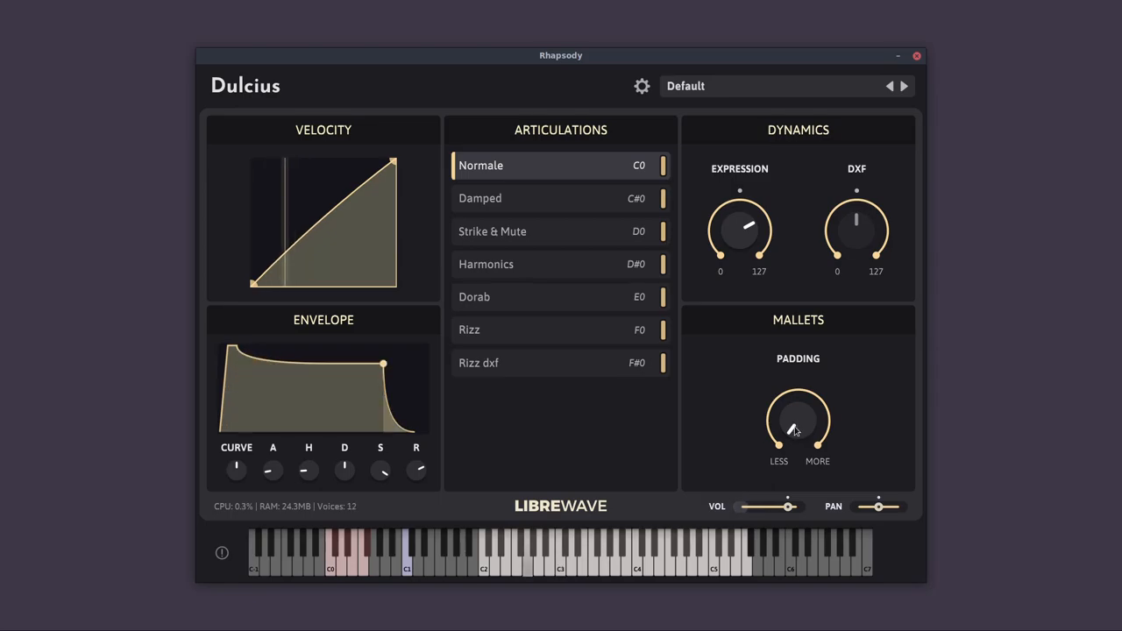
pyautogui.moveTo(798, 419); pyautogui.dragTo(800, 413)
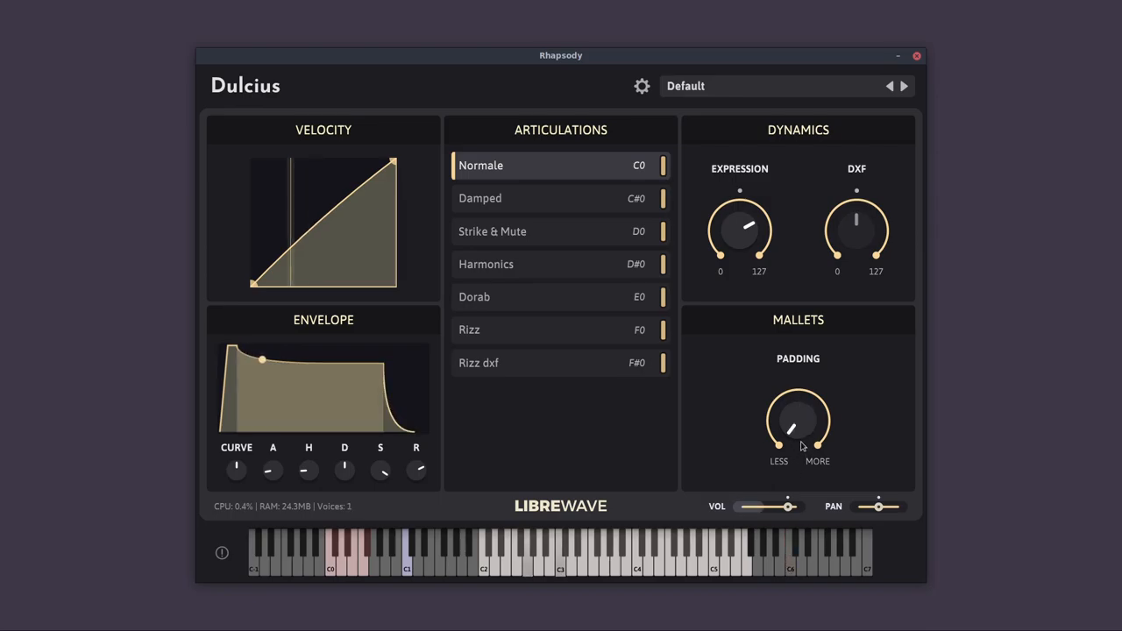
pyautogui.moveTo(799, 421); pyautogui.dragTo(799, 394)
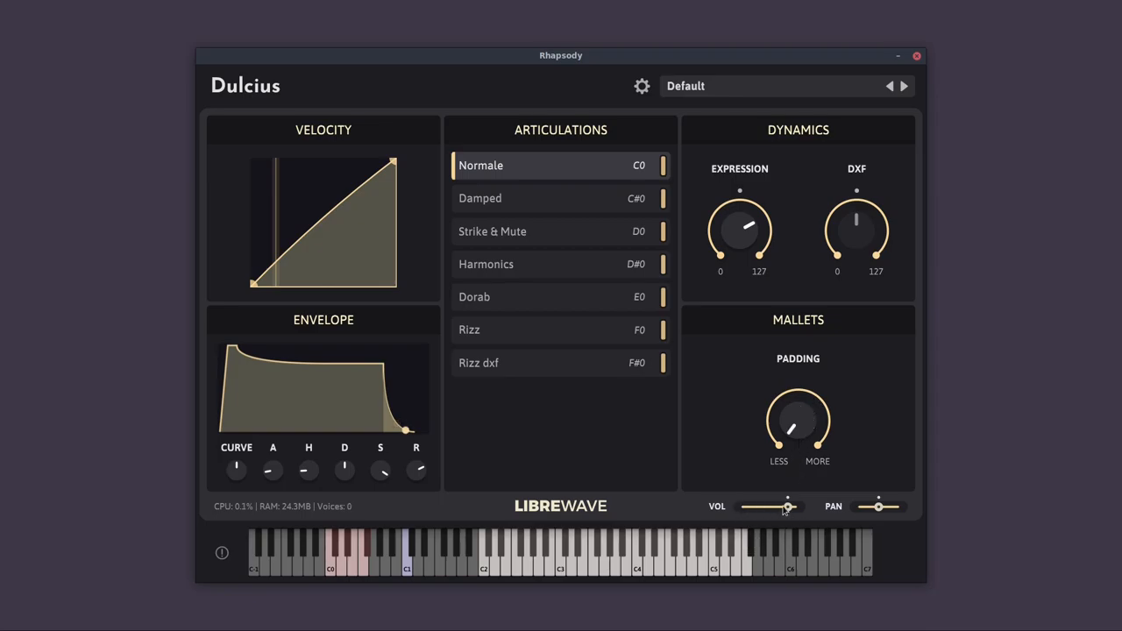
pyautogui.moveTo(879, 507); pyautogui.dragTo(867, 507)
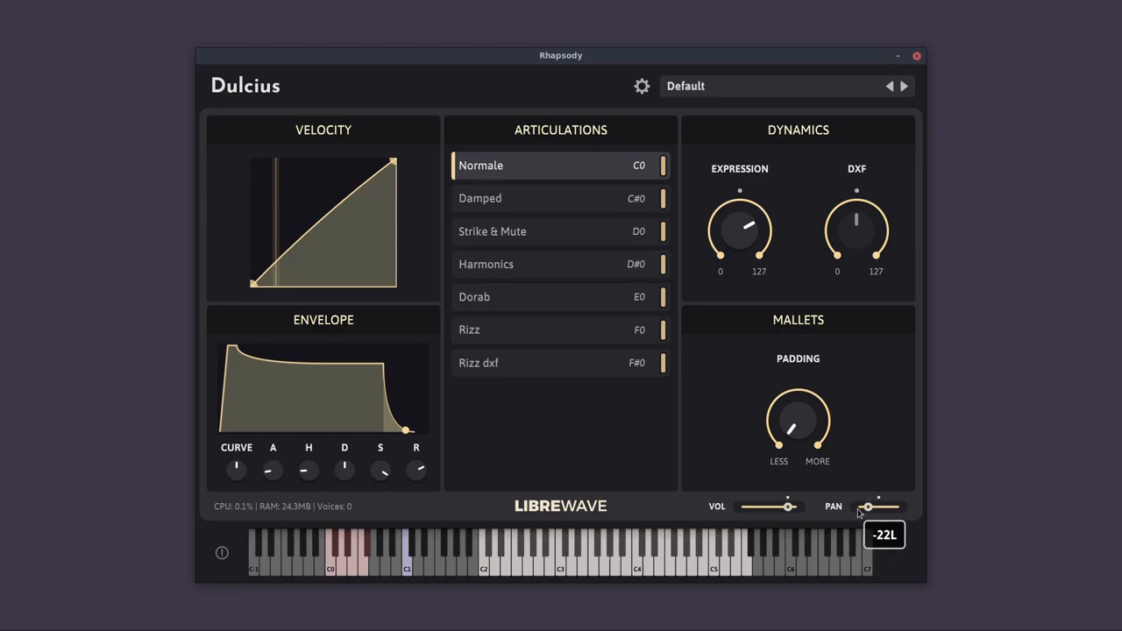
pyautogui.moveTo(864, 506); pyautogui.dragTo(881, 506)
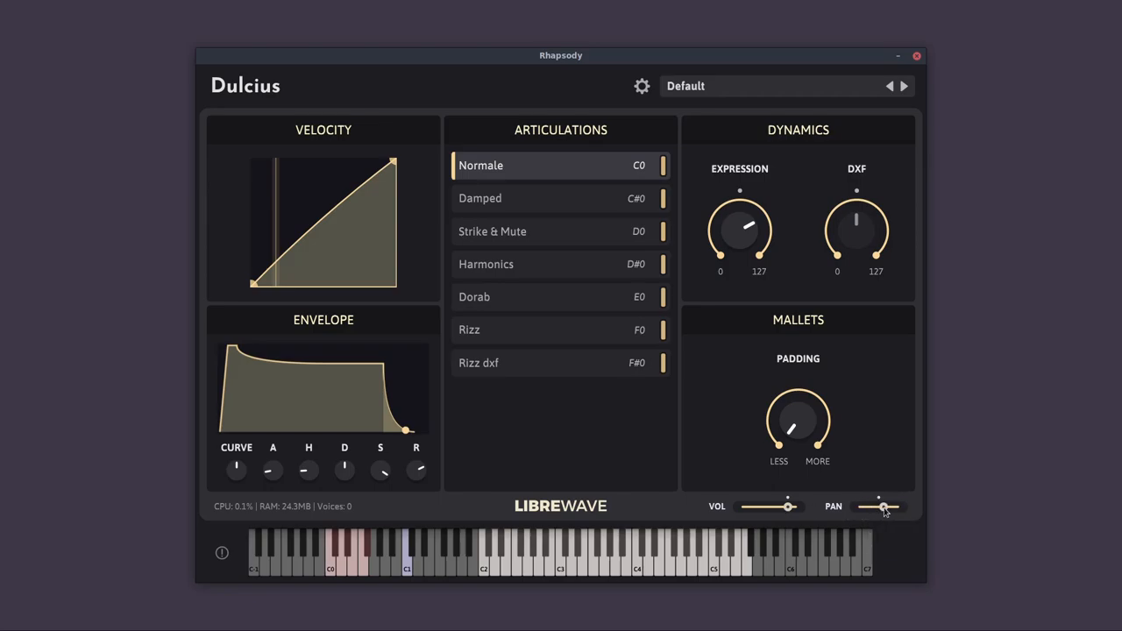
pyautogui.click(564, 544)
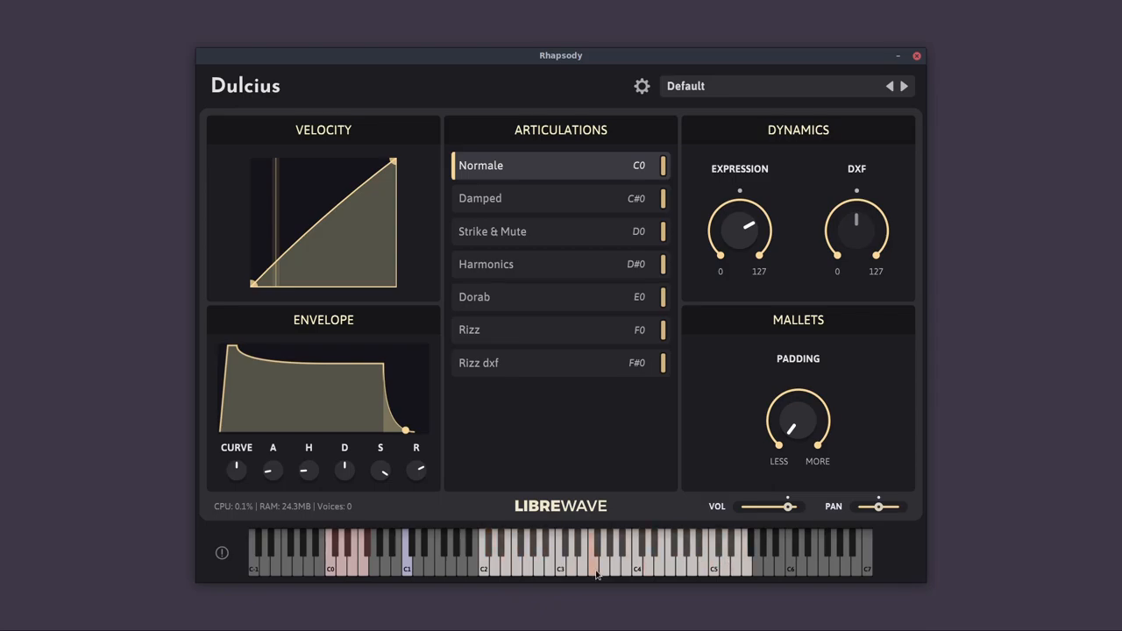
# Try Strike & Mute, return to Normale, and trigger the F#0 Rizz dxf keyswitch
pyautogui.click(492, 232)
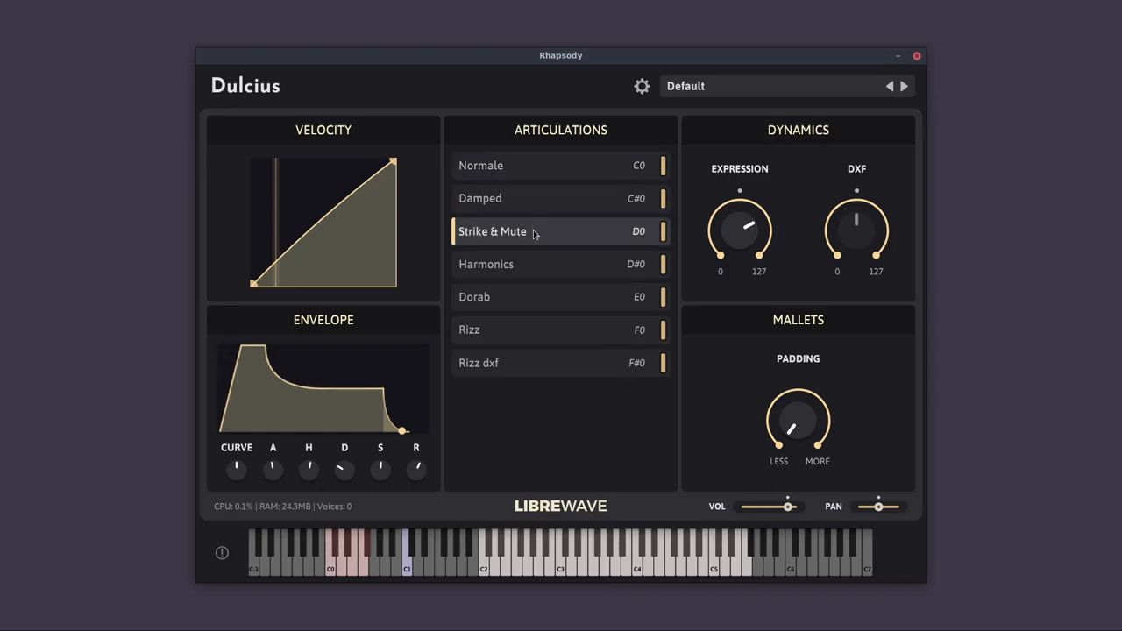
pyautogui.click(486, 264)
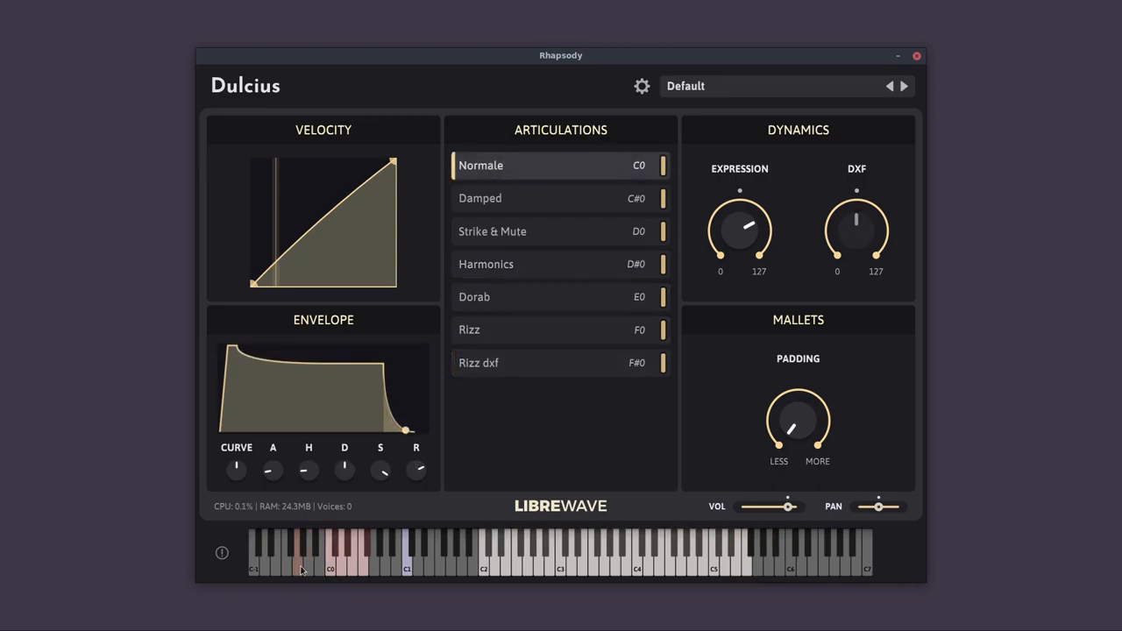
pyautogui.click(561, 362)
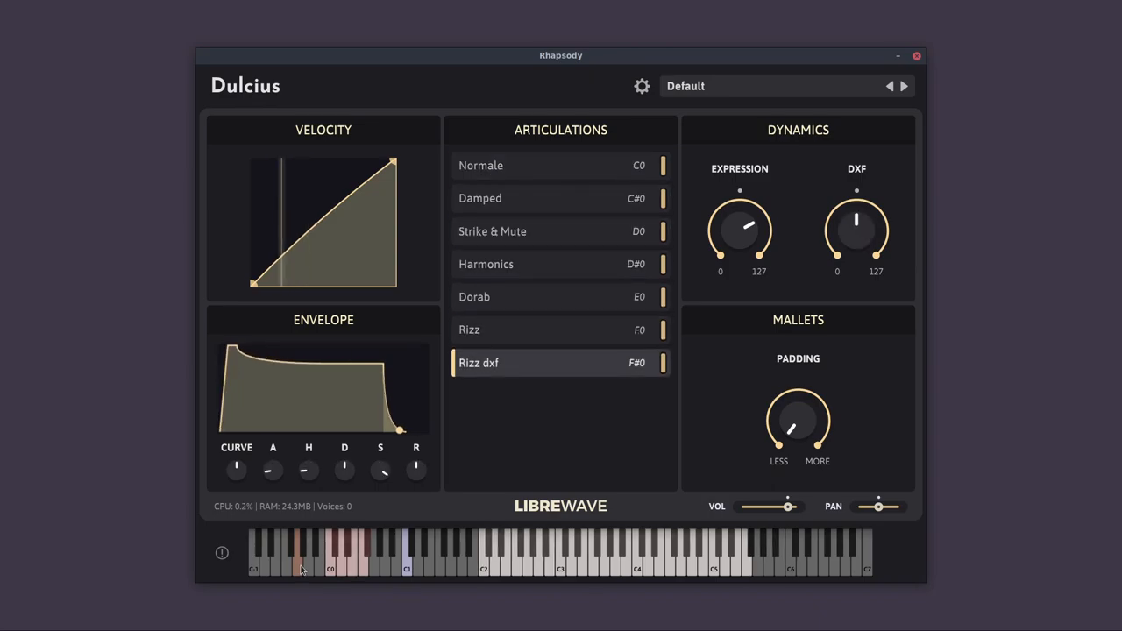
pyautogui.click(561, 165)
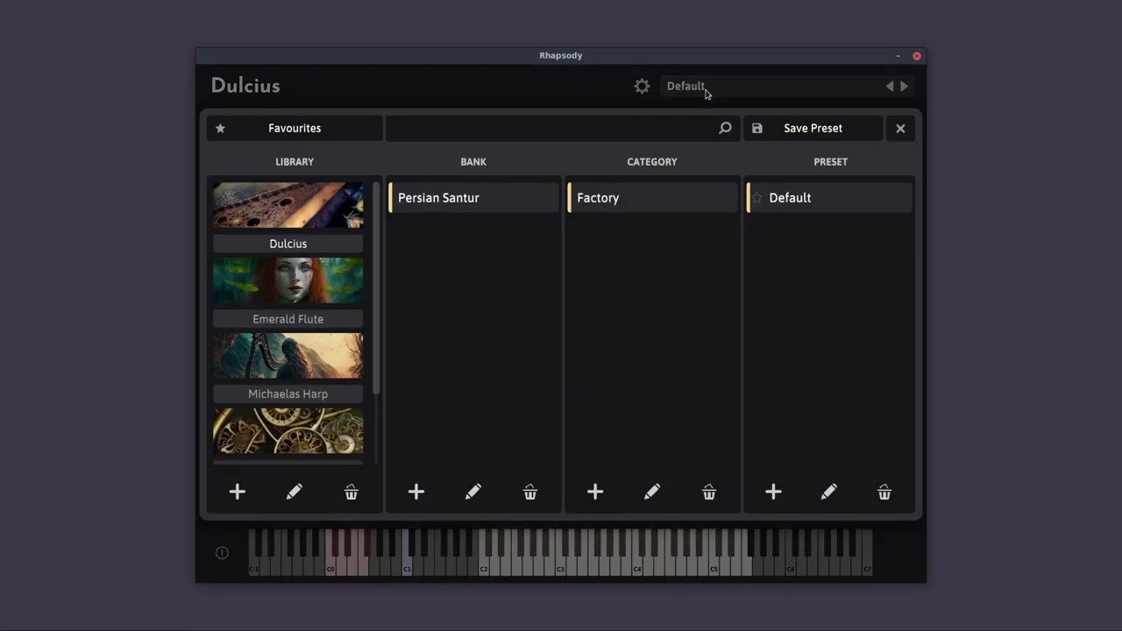
pyautogui.moveTo(787, 184)
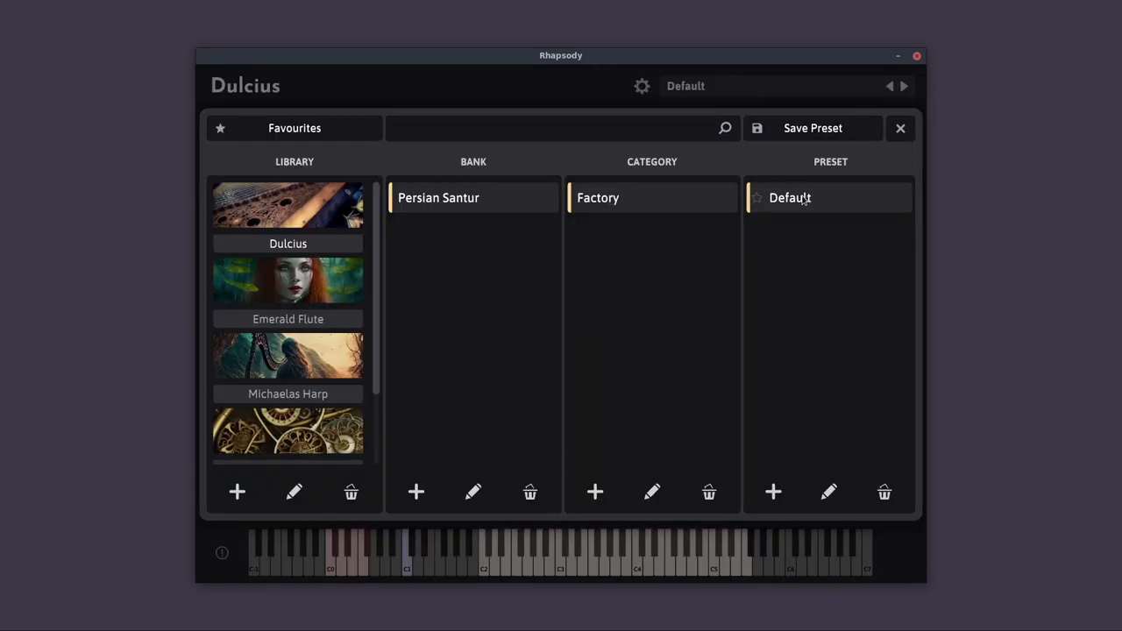
# Load the Default preset, then switch to Strike & Mute
pyautogui.click(900, 128)
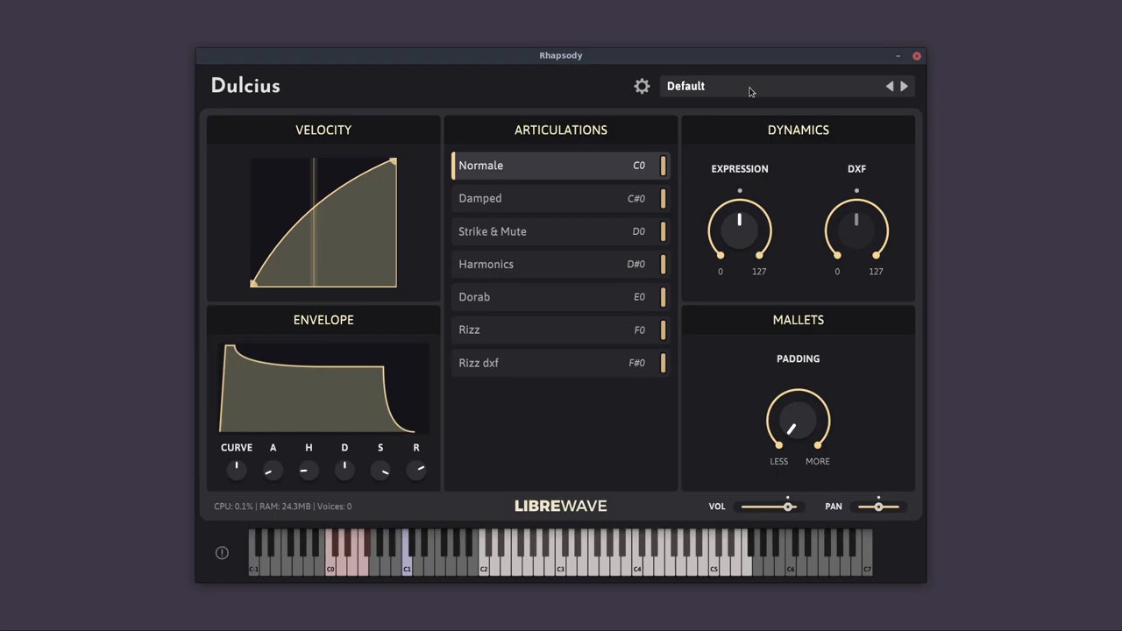
pyautogui.click(492, 230)
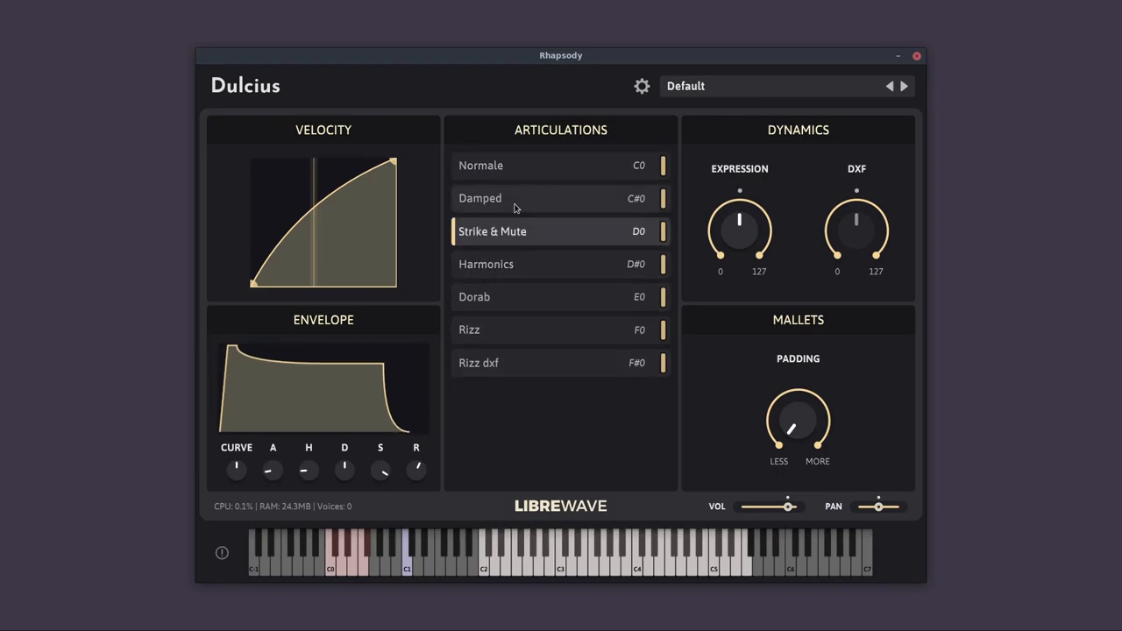
# Switch to Normale, then Damped, and turn Expression up high
pyautogui.click(480, 165)
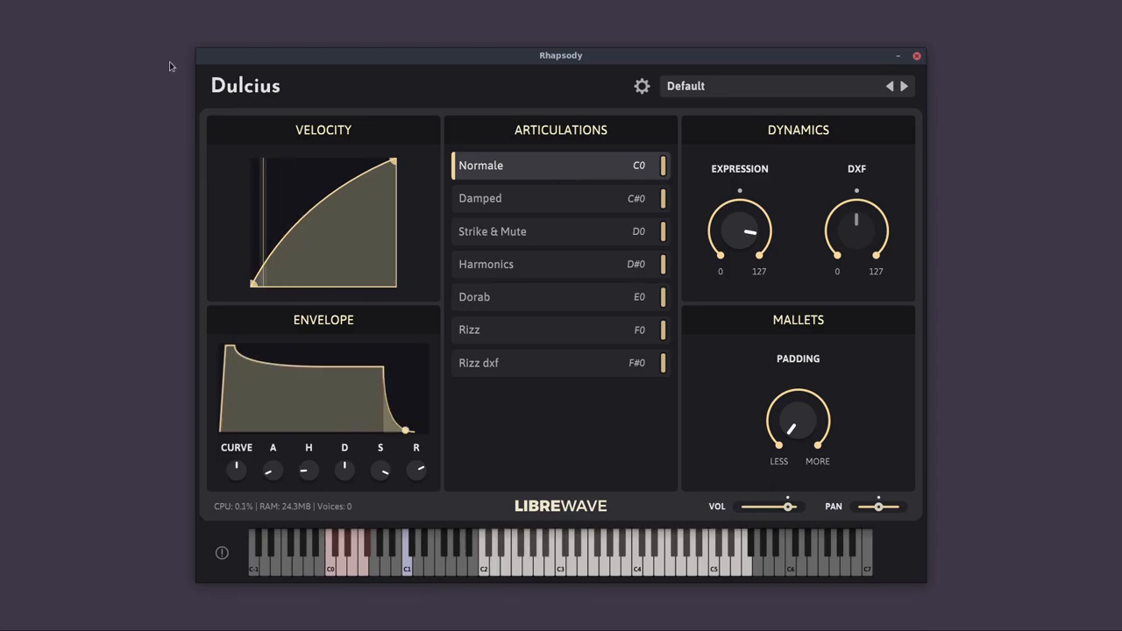
pyautogui.click(480, 198)
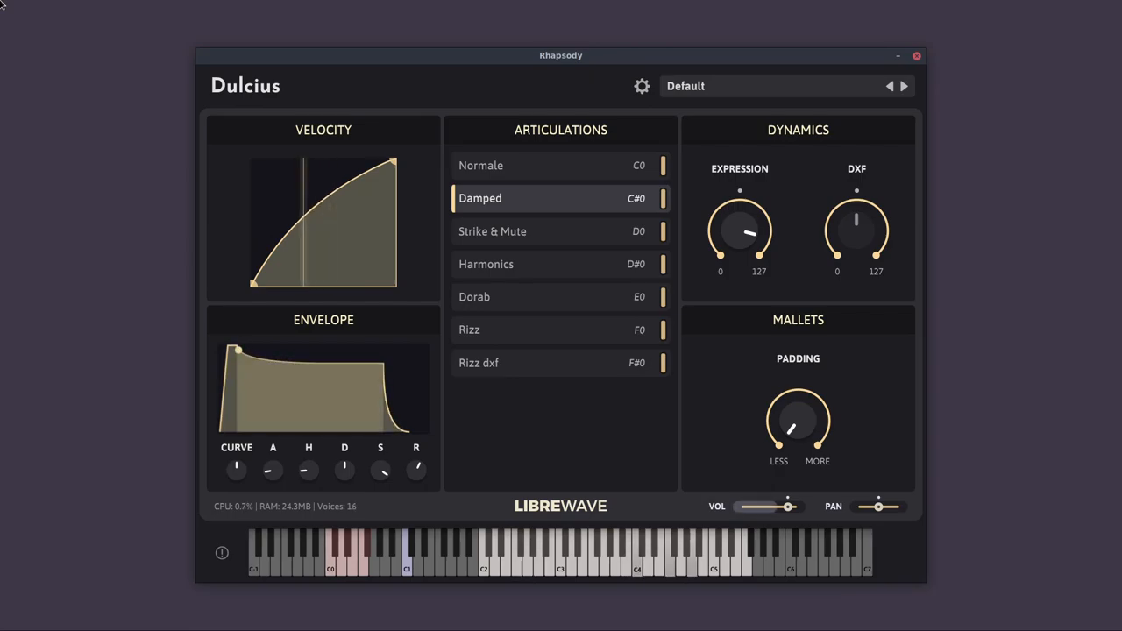
pyautogui.moveTo(236, 350); pyautogui.dragTo(294, 362)
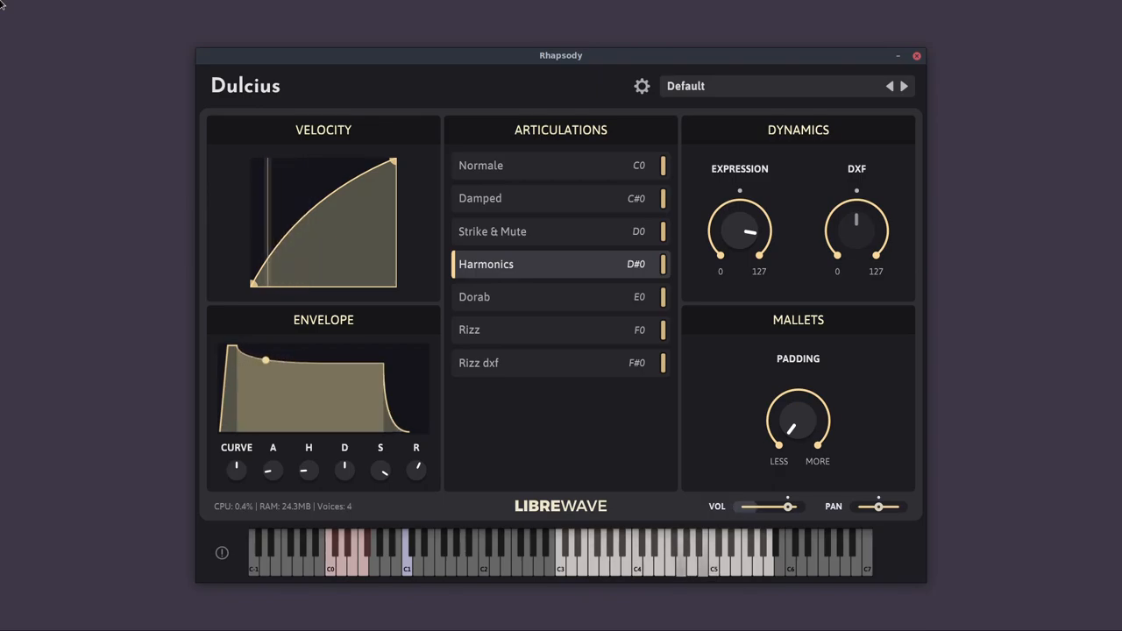
# Audition Harmonics and Dorab, then return to Normale and play two test notes
pyautogui.moveTo(264, 360); pyautogui.dragTo(386, 408)
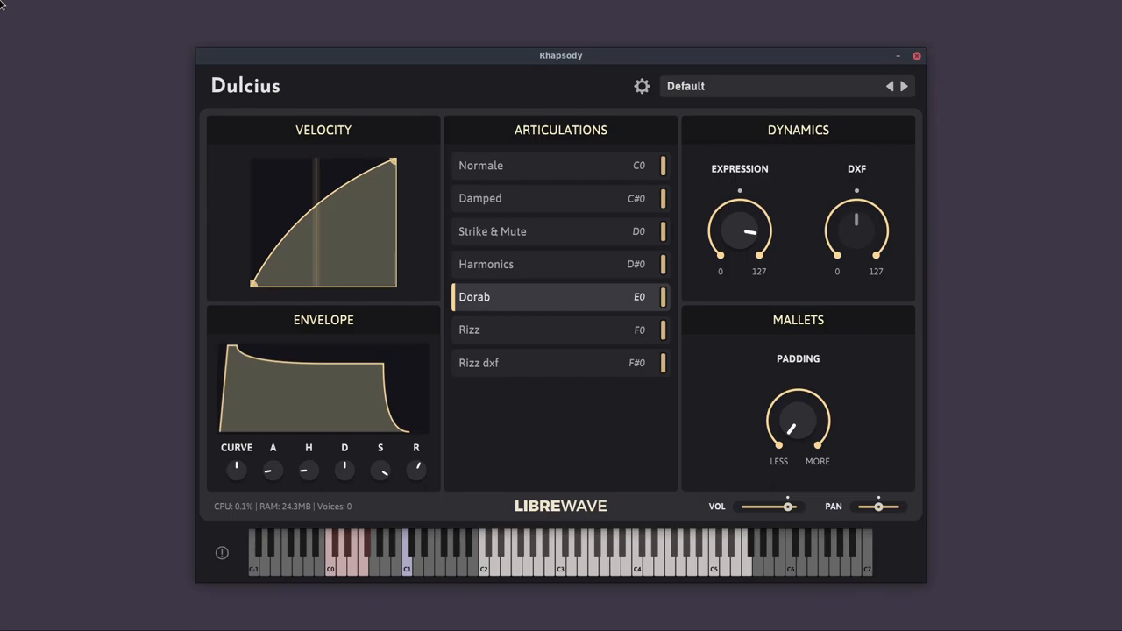
pyautogui.click(561, 165)
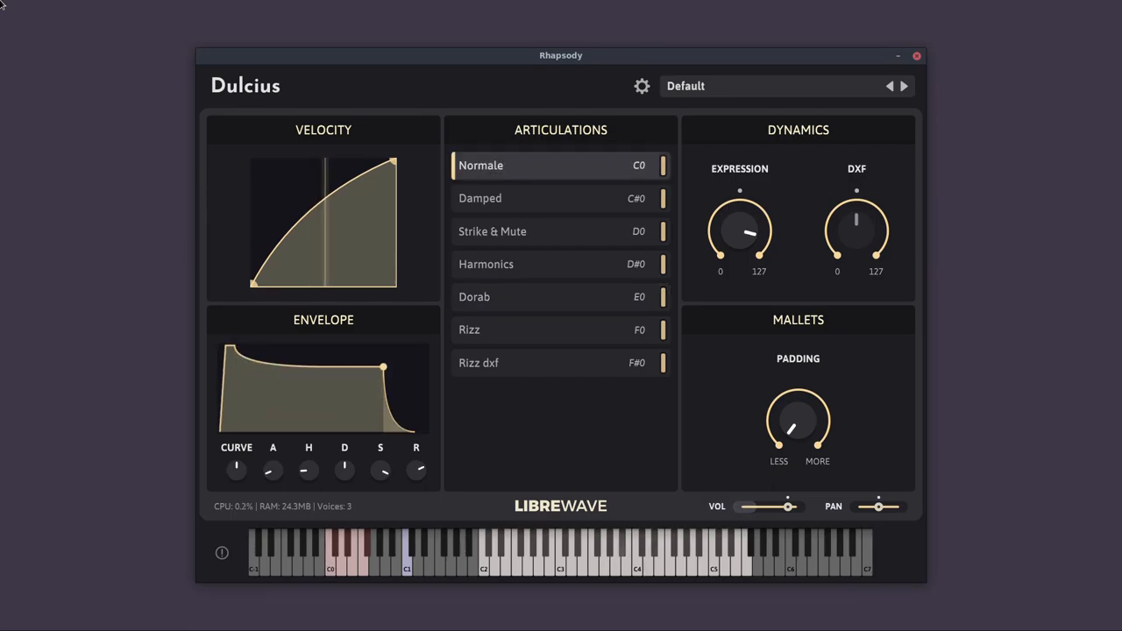
pyautogui.click(561, 296)
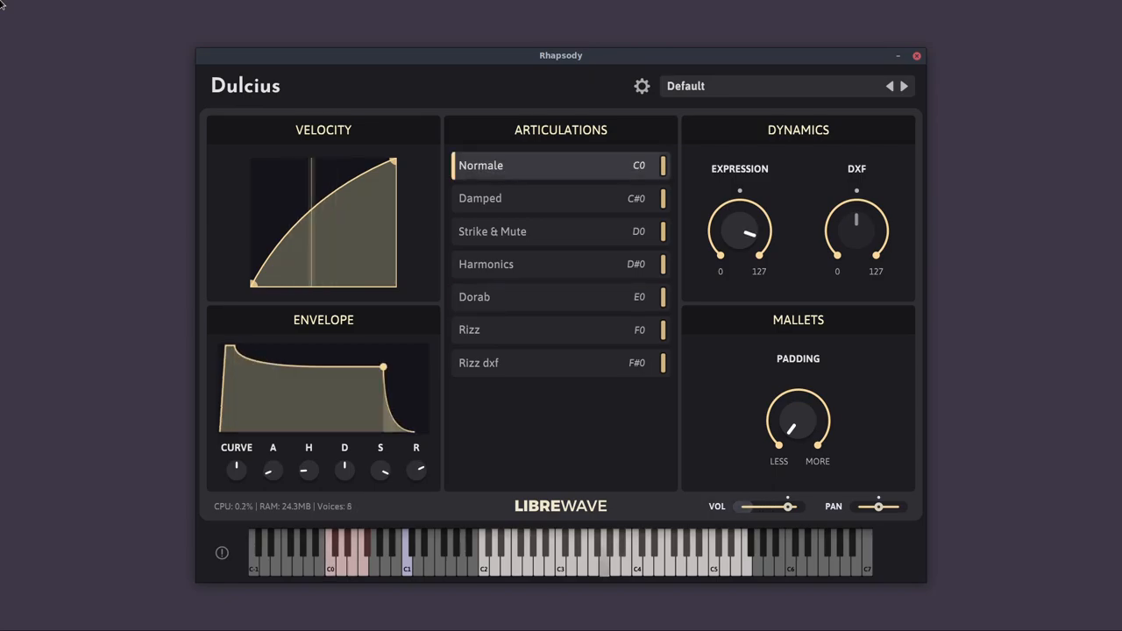
pyautogui.click(561, 296)
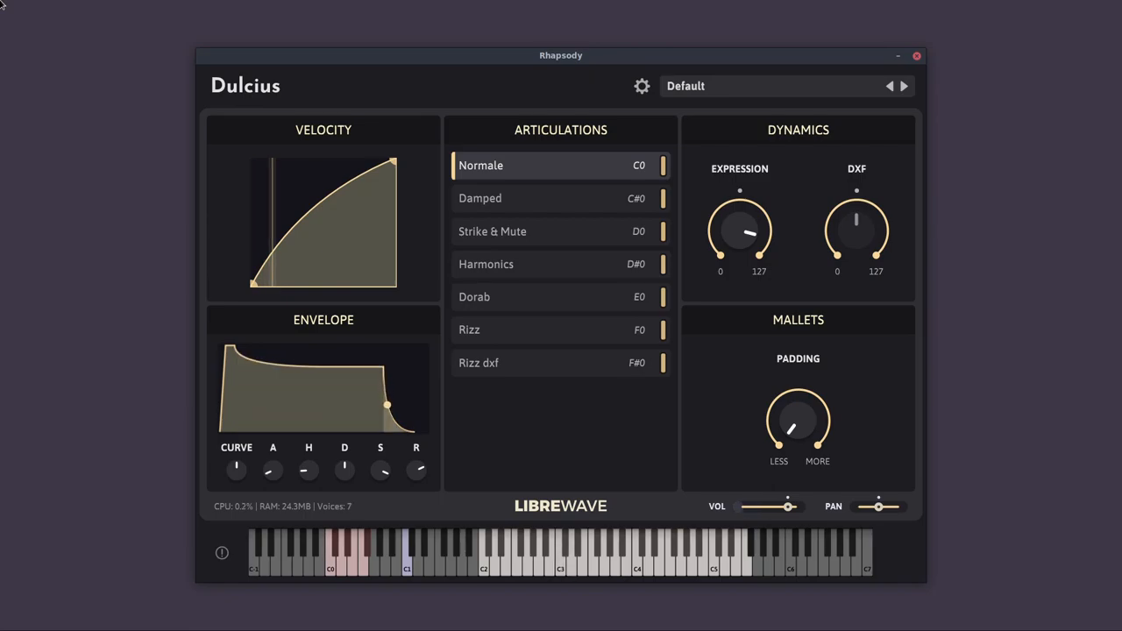
pyautogui.moveTo(386, 407); pyautogui.dragTo(399, 427)
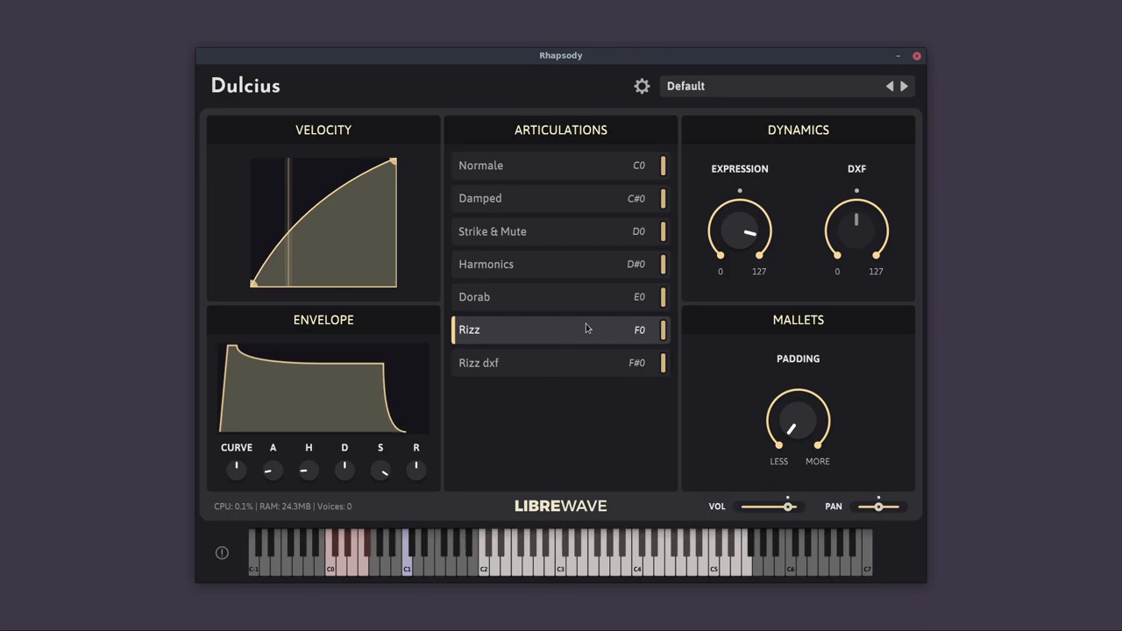
# Select Rizz dxf in the Dulcius Articulations list, replacing Rizz
pyautogui.click(562, 362)
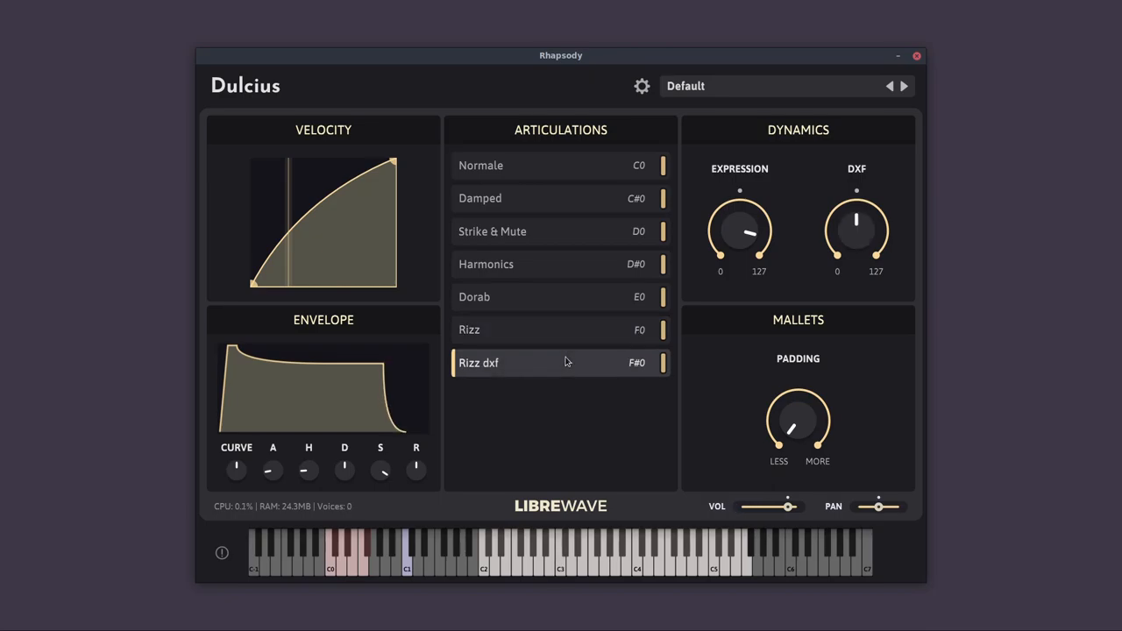
pyautogui.moveTo(865, 335)
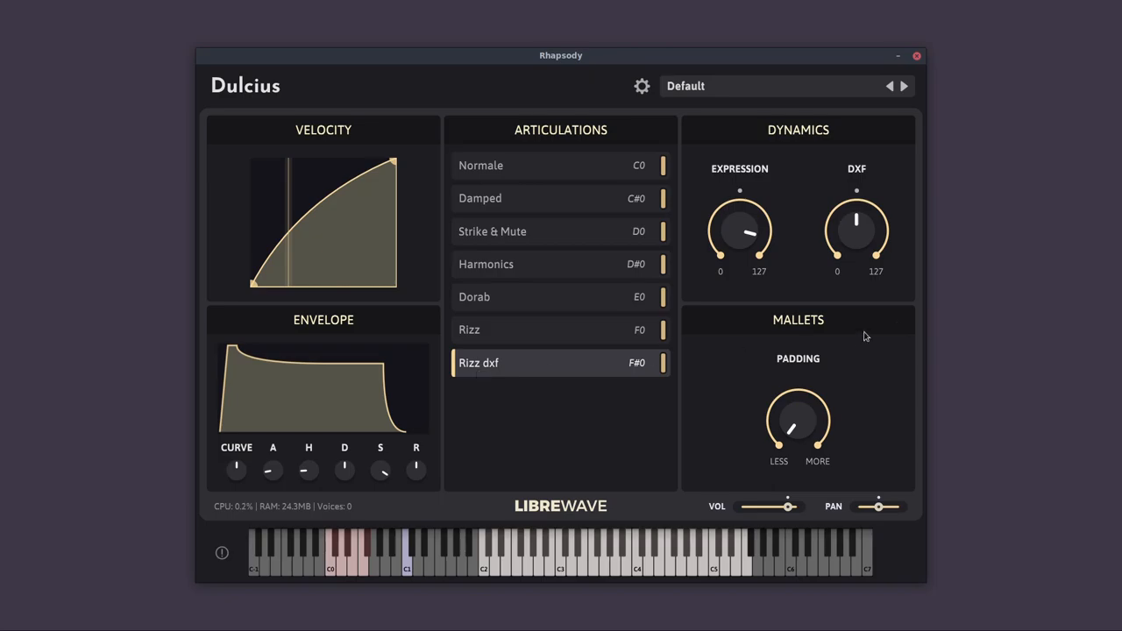
# Drag the Rizz dxf DXF knob down, back to mid-range, then select Normale
pyautogui.moveTo(857, 230); pyautogui.dragTo(846, 230)
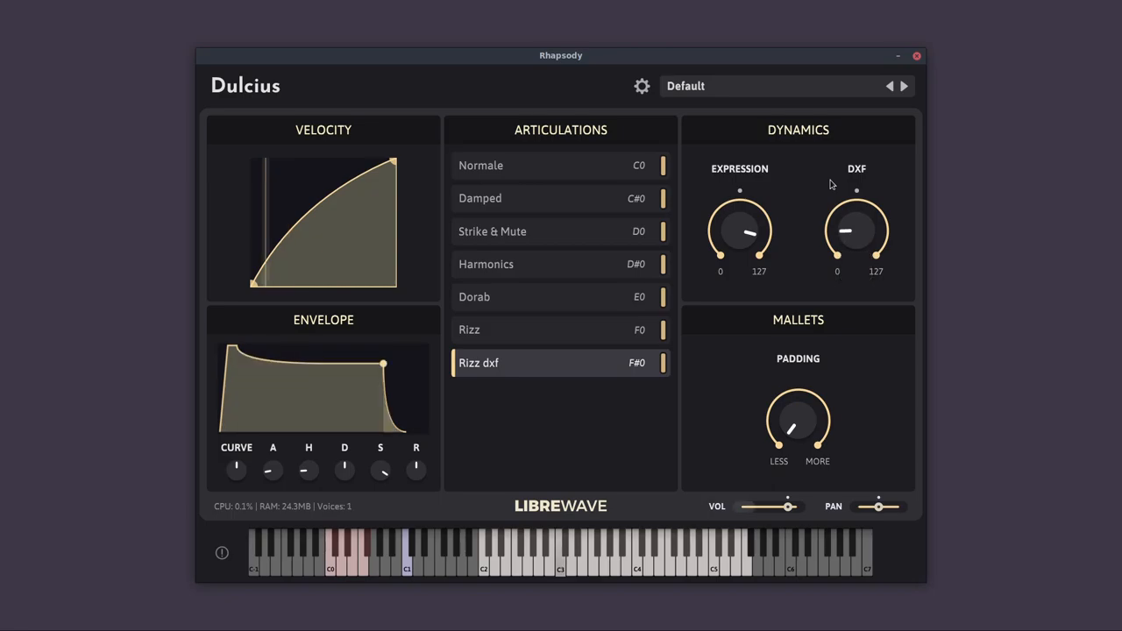
pyautogui.moveTo(857, 231); pyautogui.dragTo(864, 224)
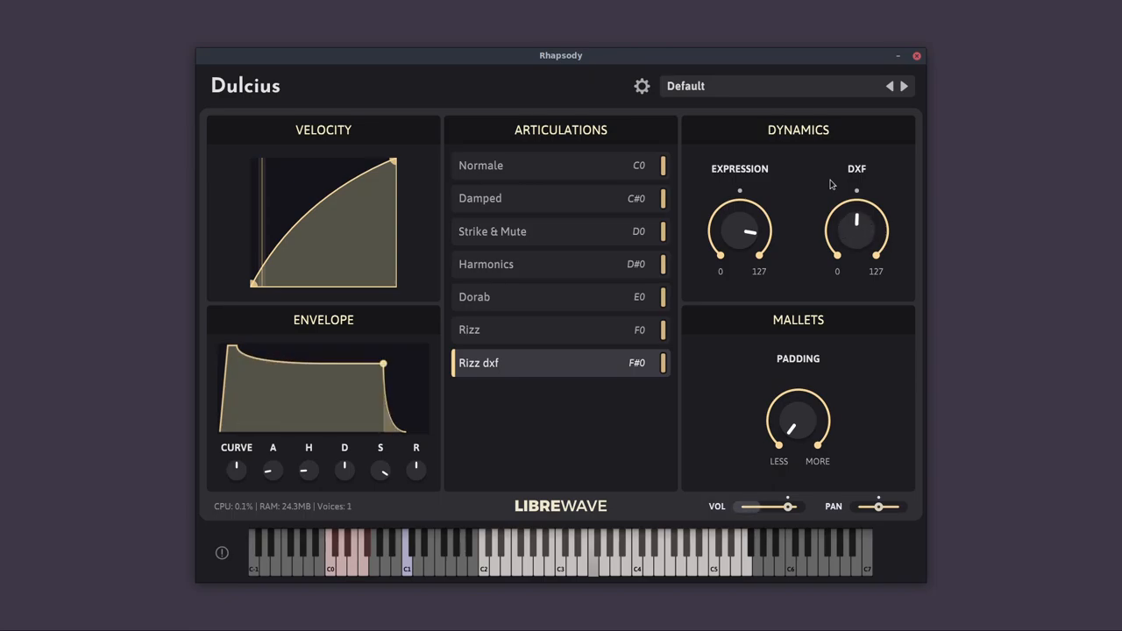
pyautogui.click(480, 165)
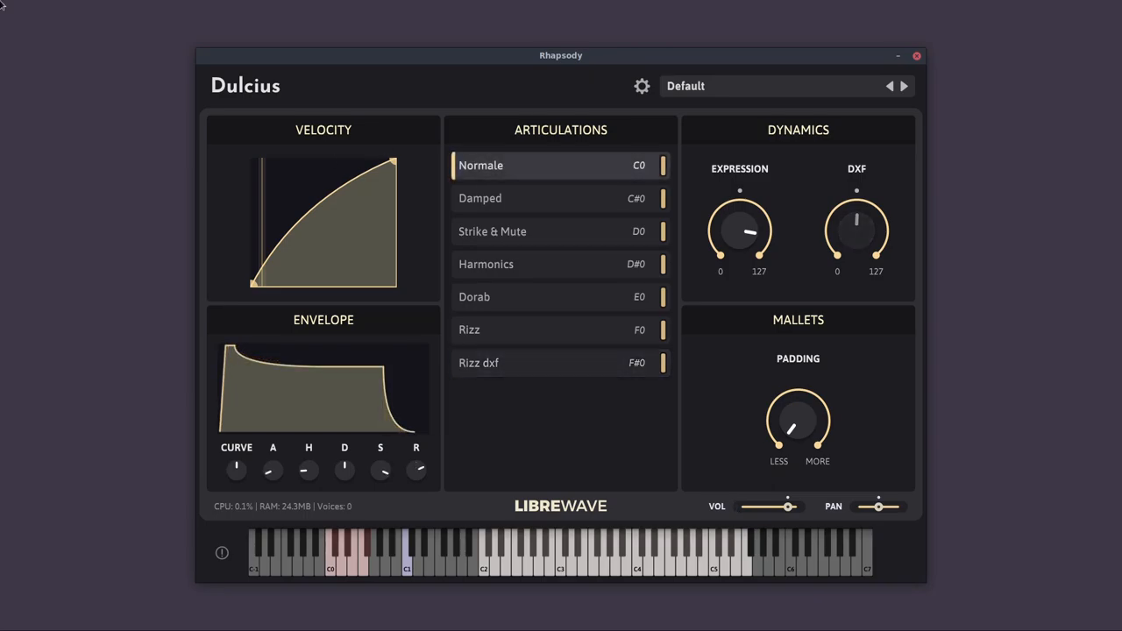